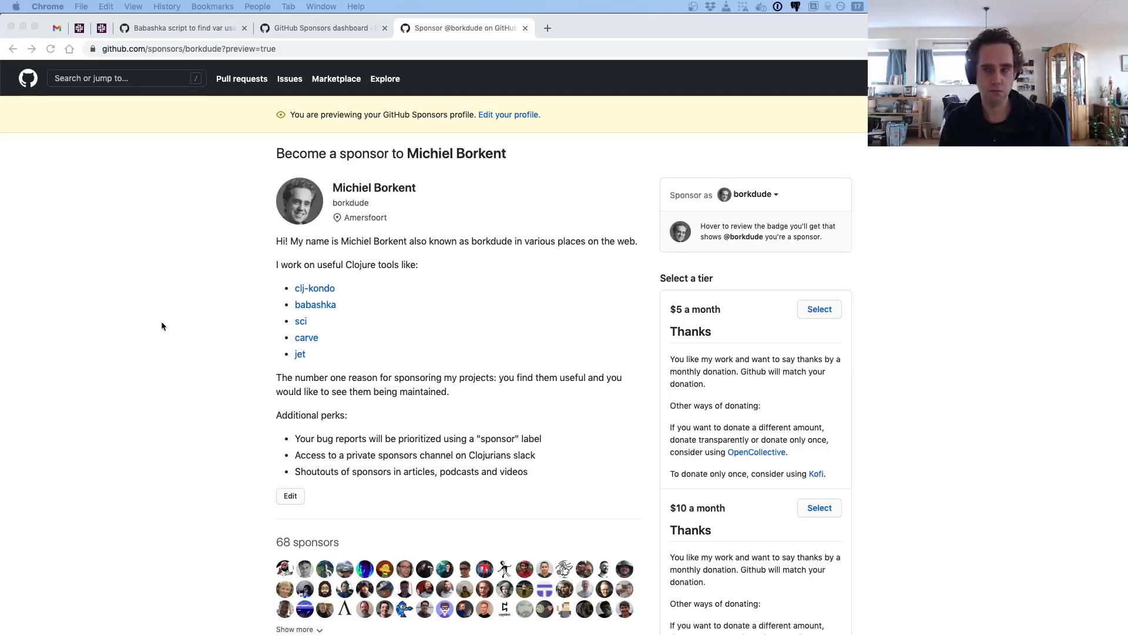
mouse_move(205, 371)
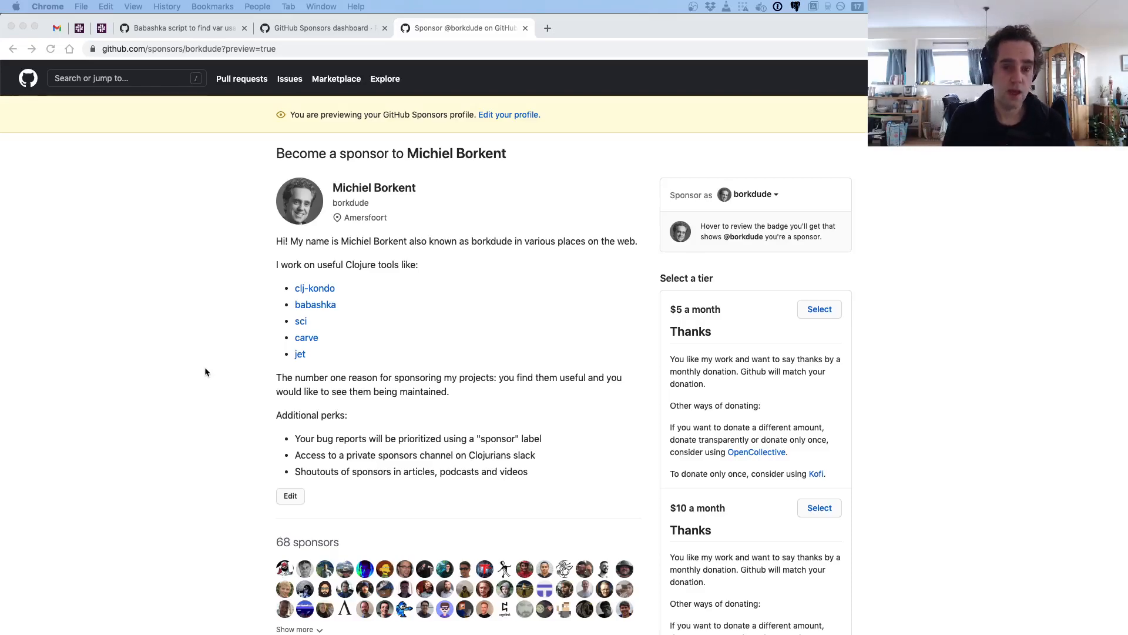
- Review the find-var.clj Babashka gist and highlight the script name find-var.clj
scroll(down, 3)
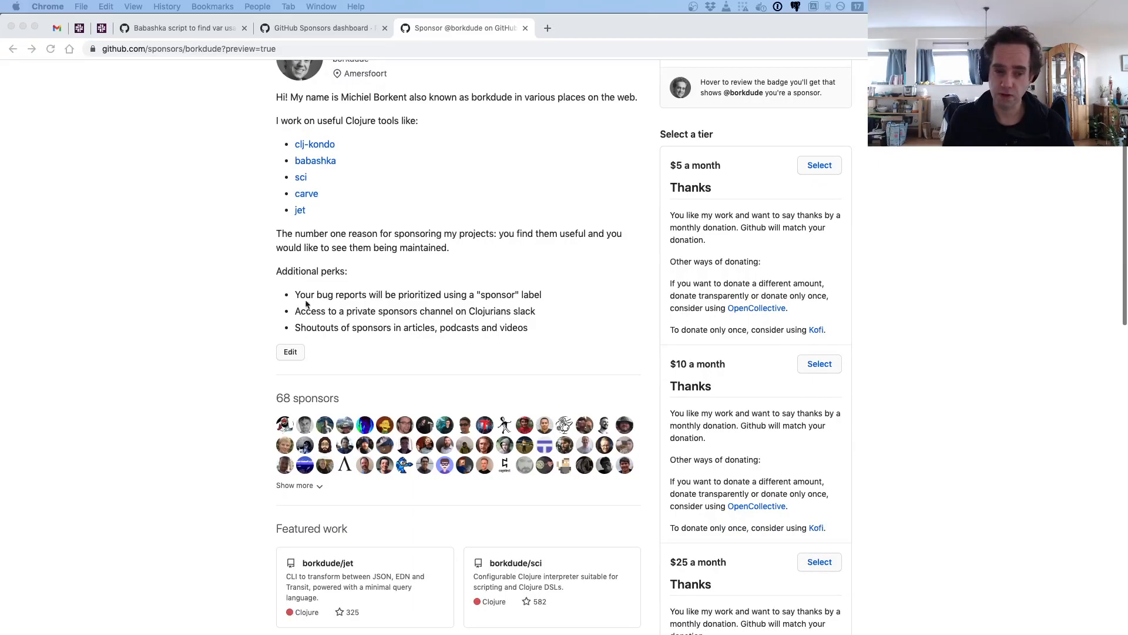
mouse_move(353, 282)
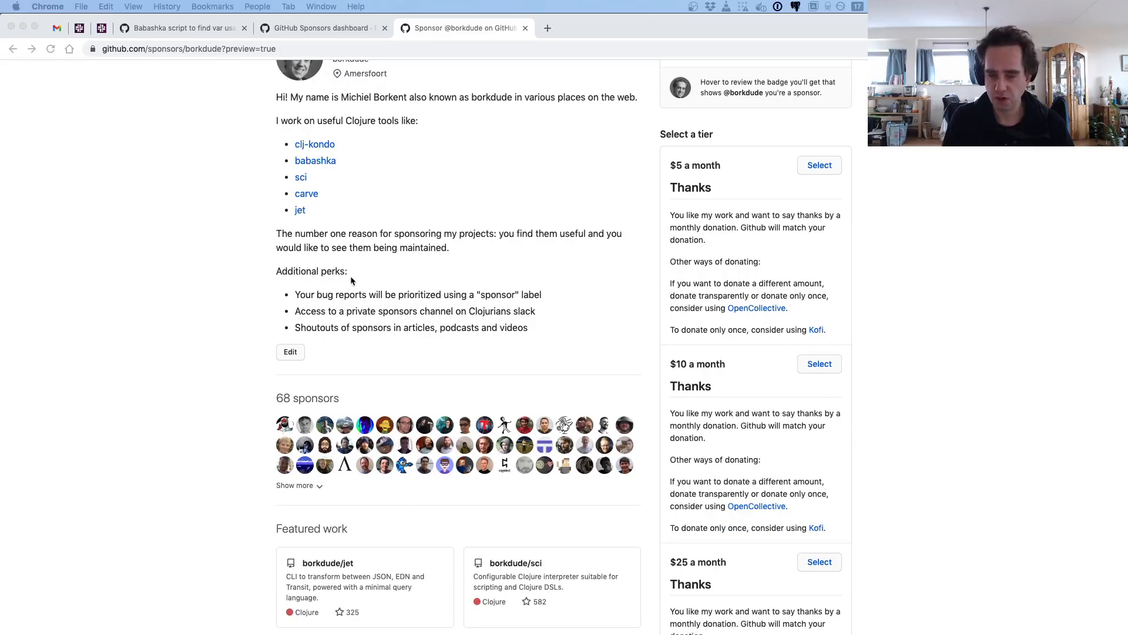
mouse_move(256, 248)
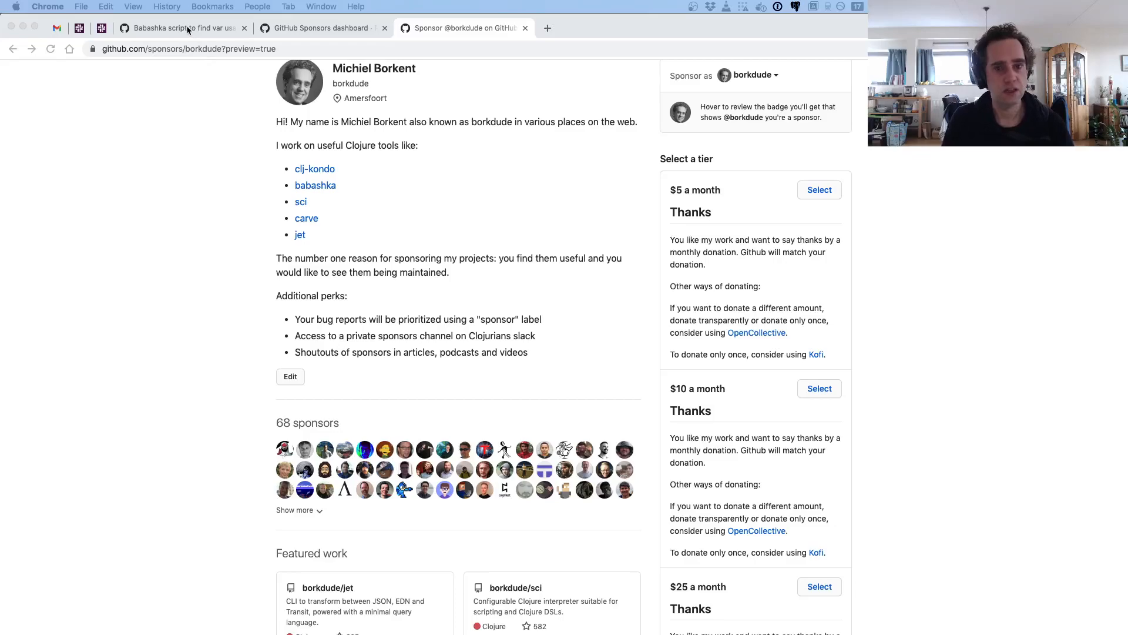
click(182, 29)
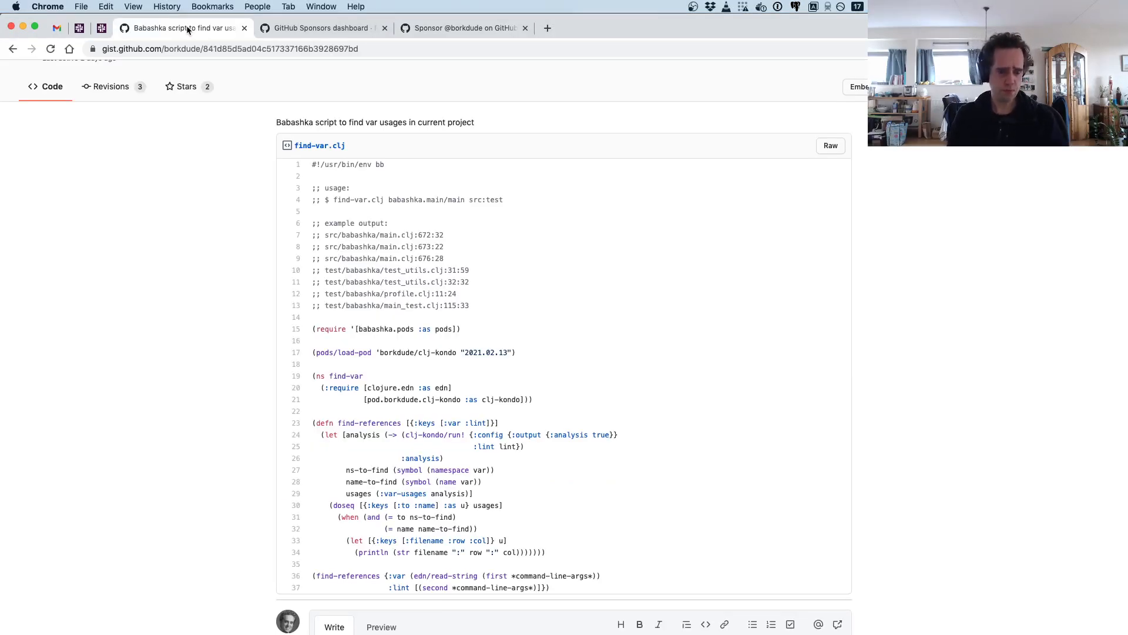
scroll(down, 3)
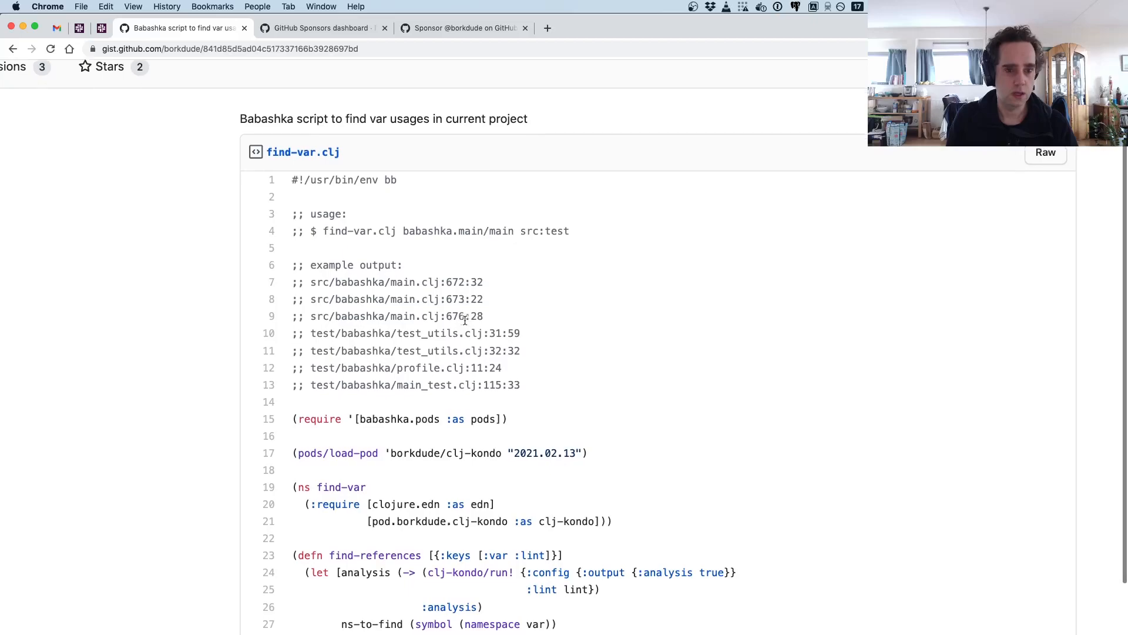
scroll(down, 3)
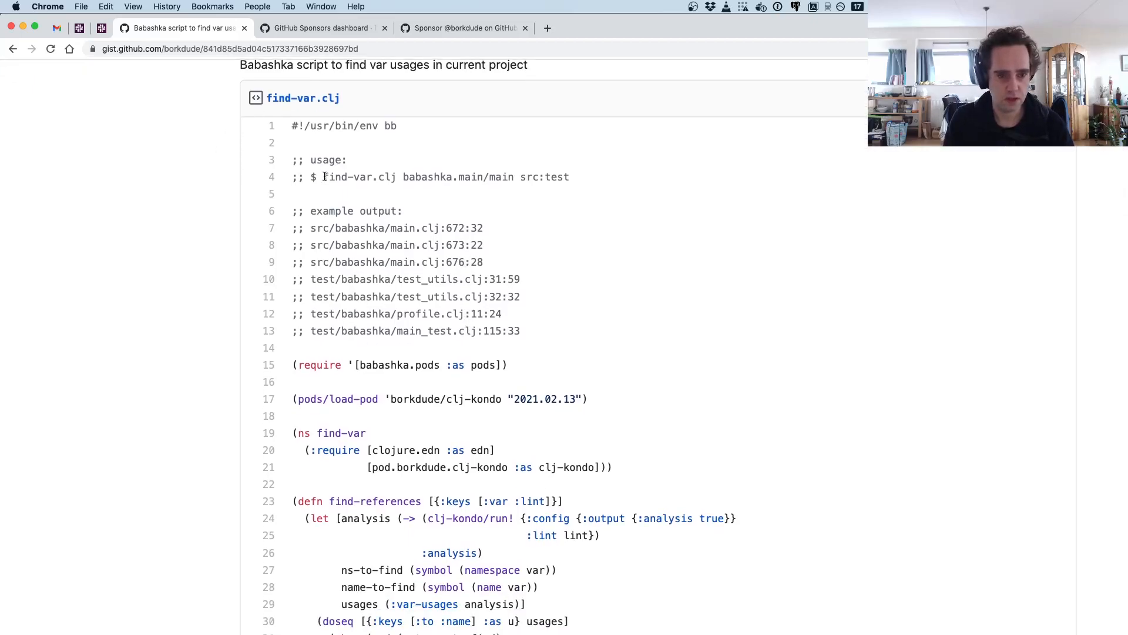
double_click(360, 177)
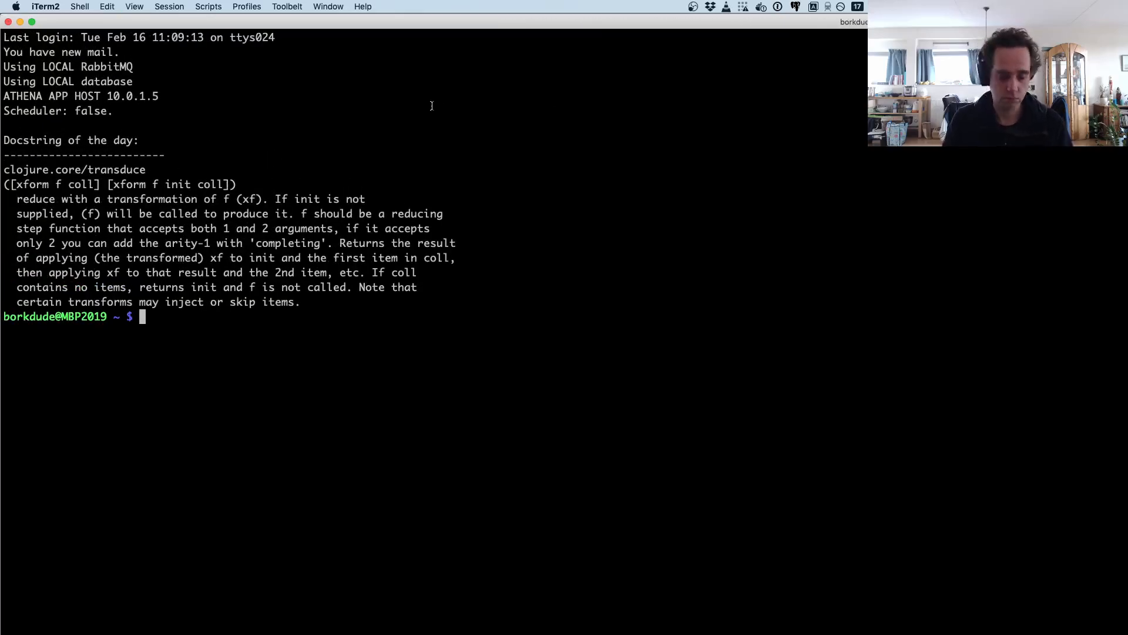
- Jump to the clj-kondo repo, check out master and delete the leftover local branch
text(jump clj-kondo)
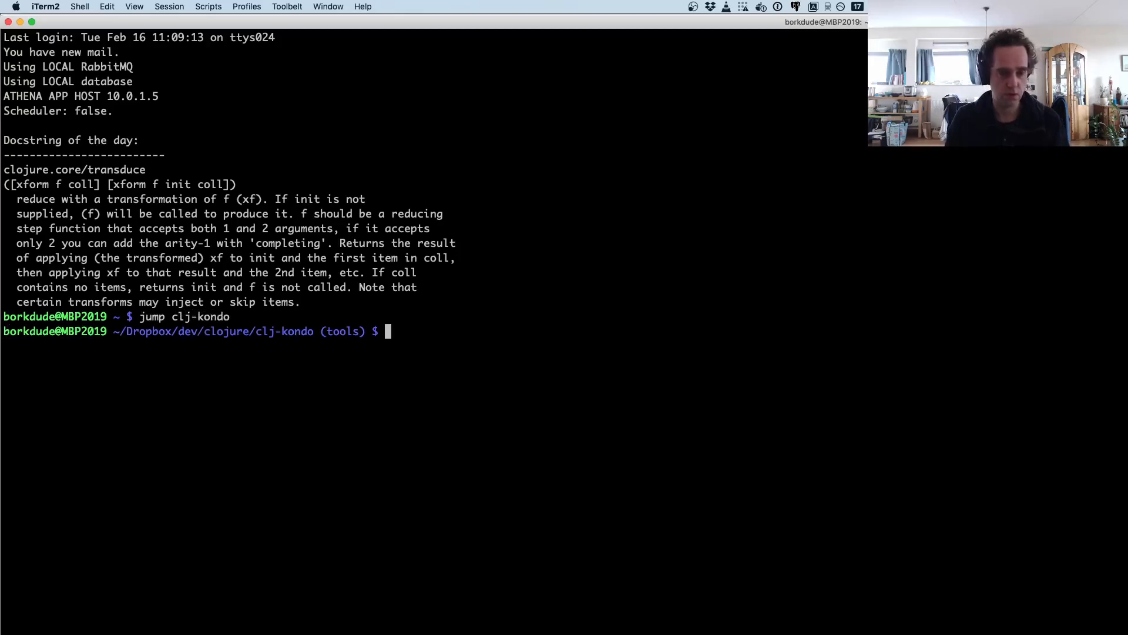
text(git checkout master)
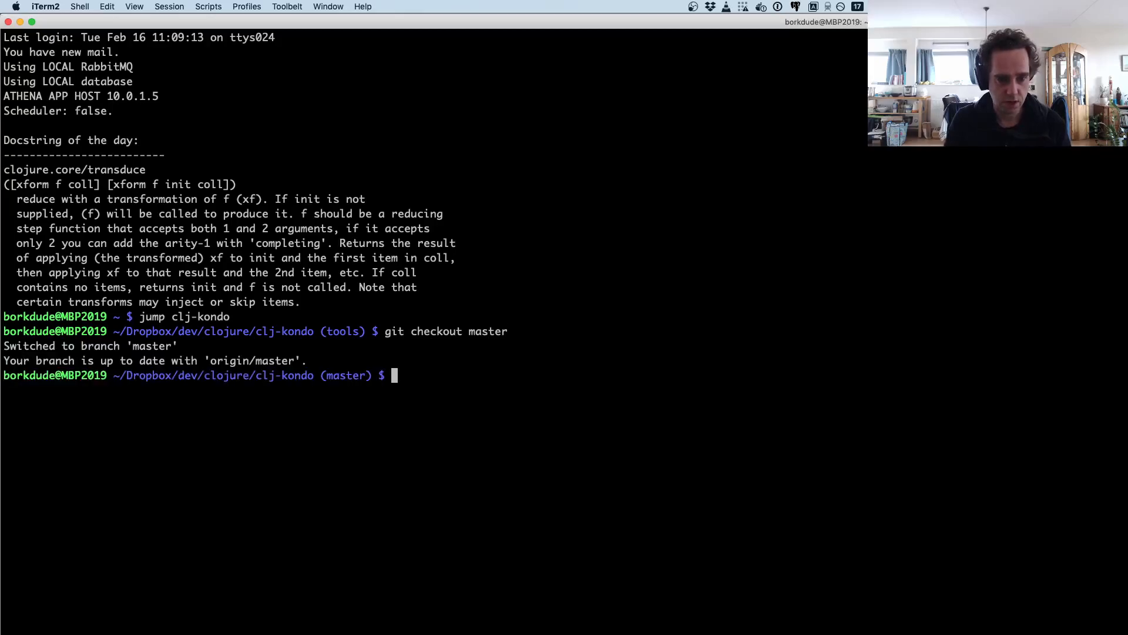
text(git branch -D t)
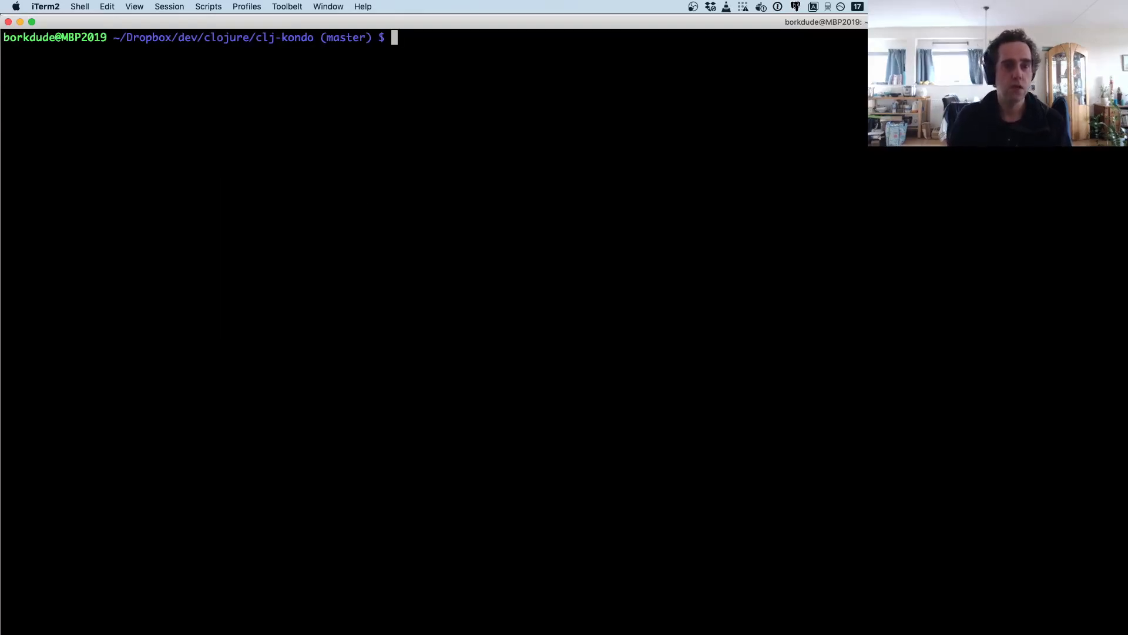
- Run find-var.clj clojure.core/juxt src to list the two juxt usage locations
text(find-var.clj)
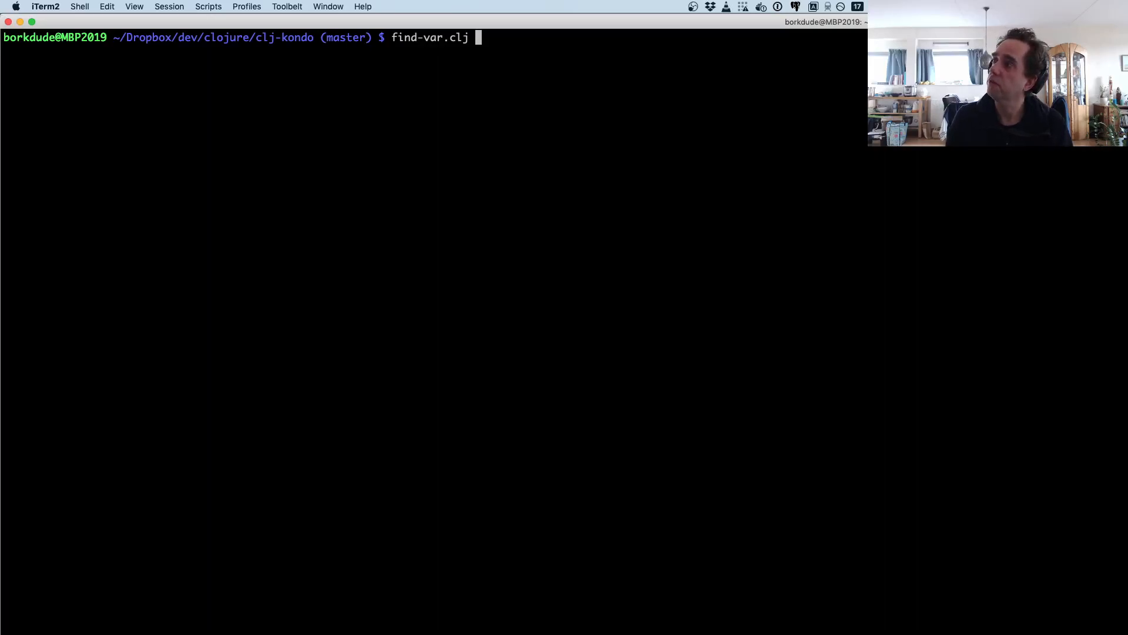
text(c)
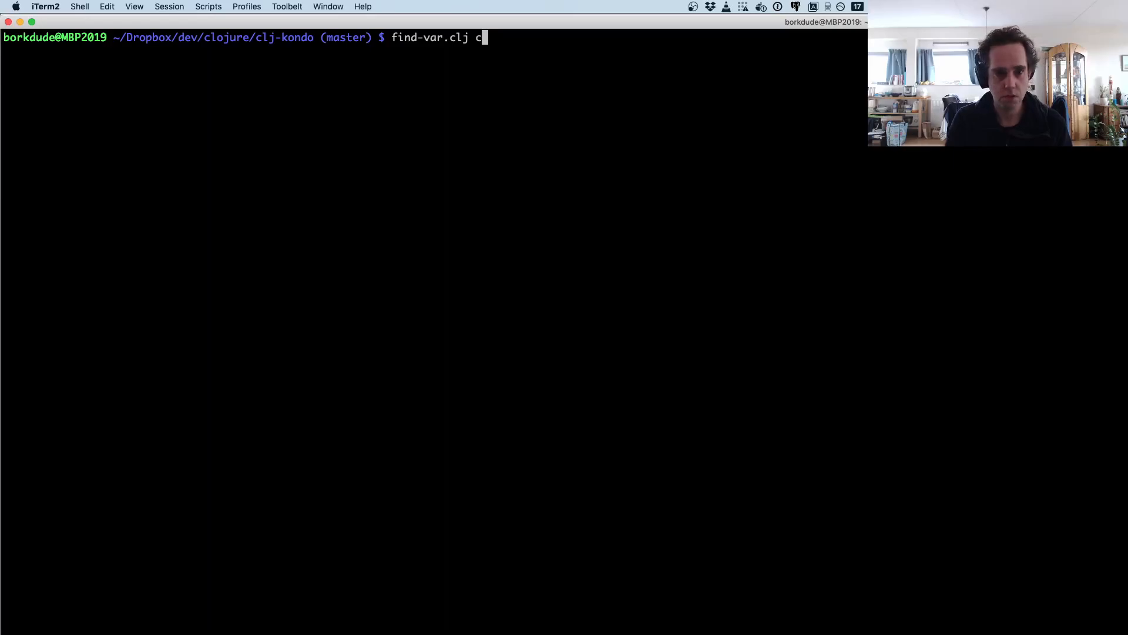
text(lojure.co)
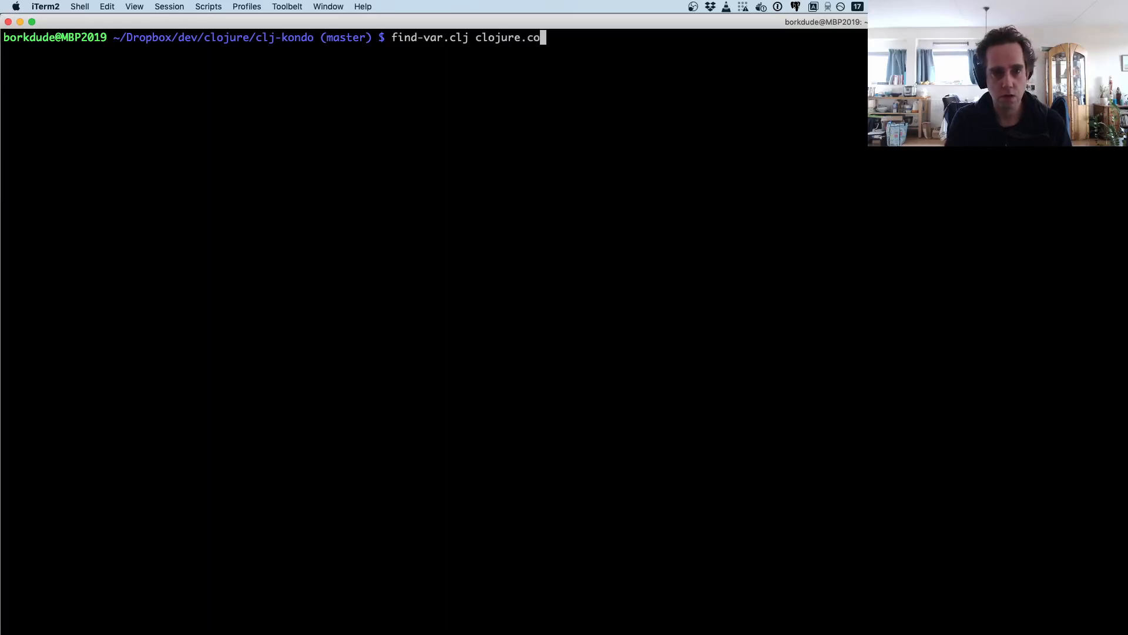
text(re/juxt src)
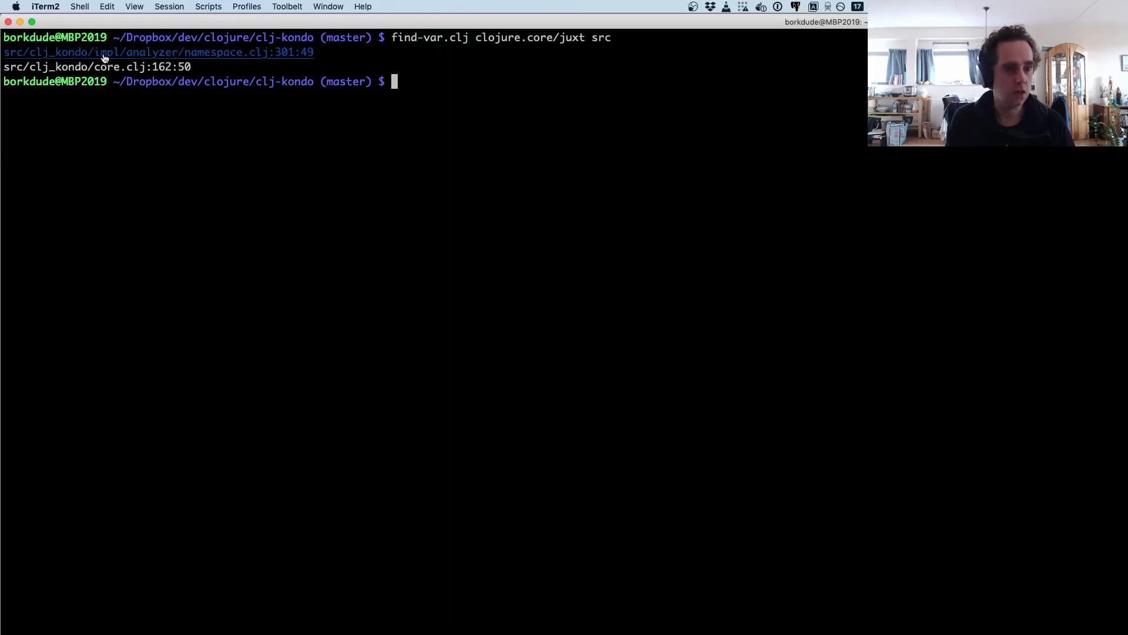
mouse_move(147, 135)
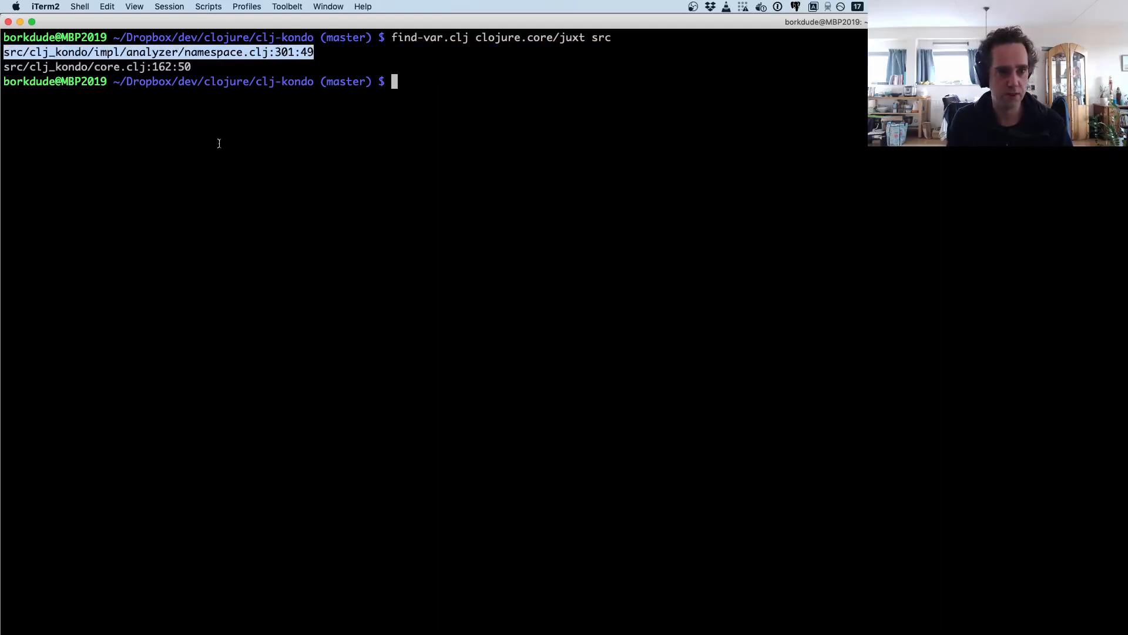
mouse_move(183, 70)
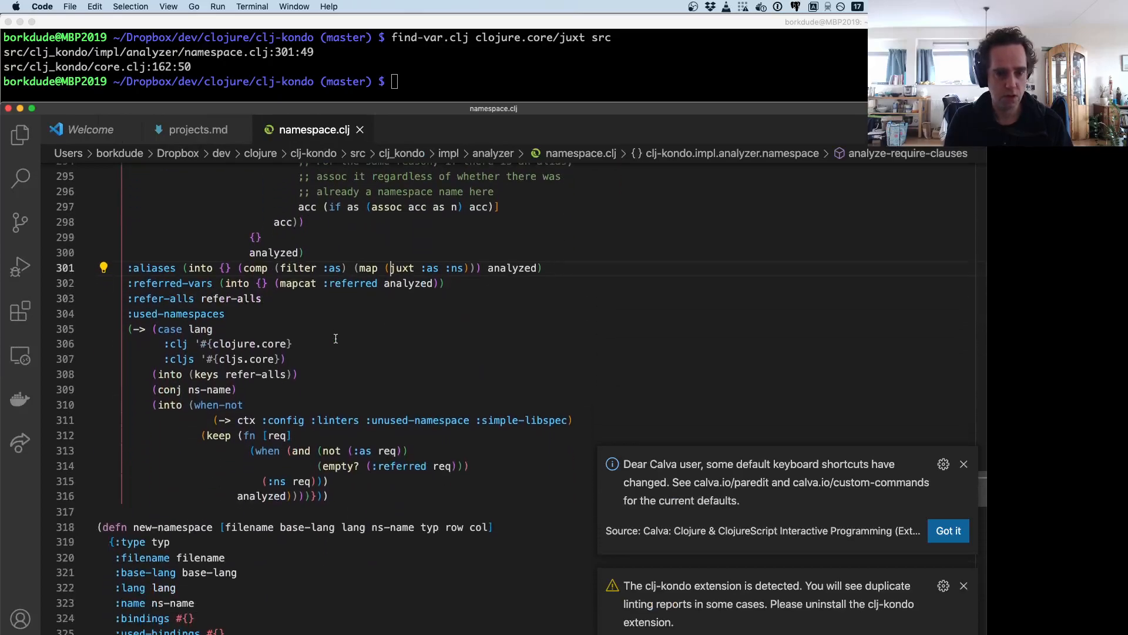
mouse_move(973, 474)
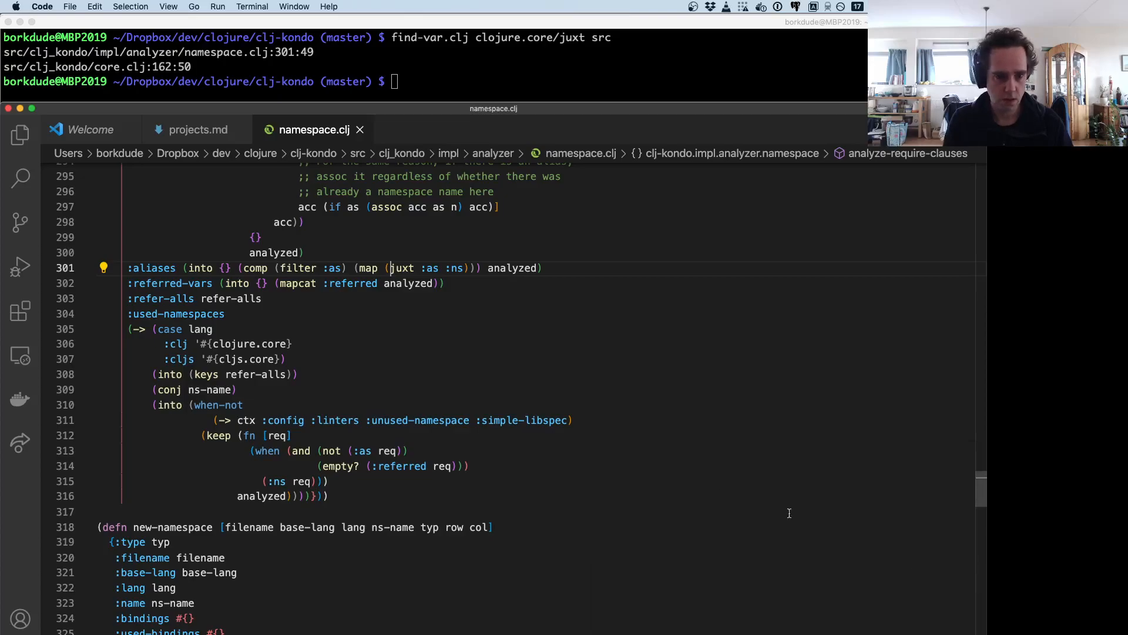
mouse_move(402, 268)
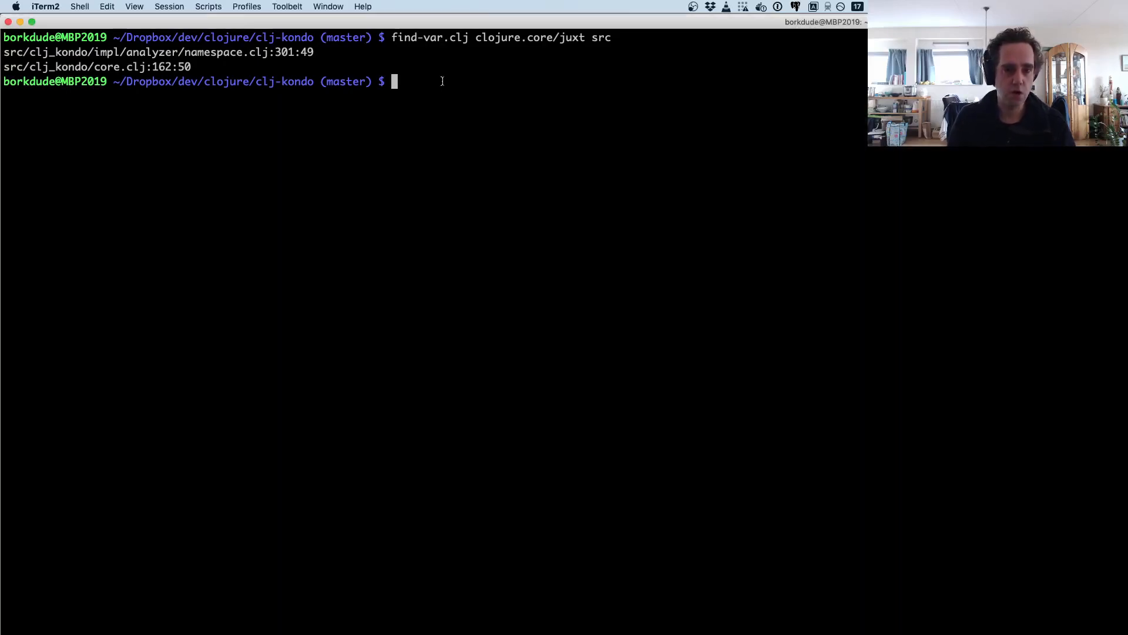
mouse_move(444, 86)
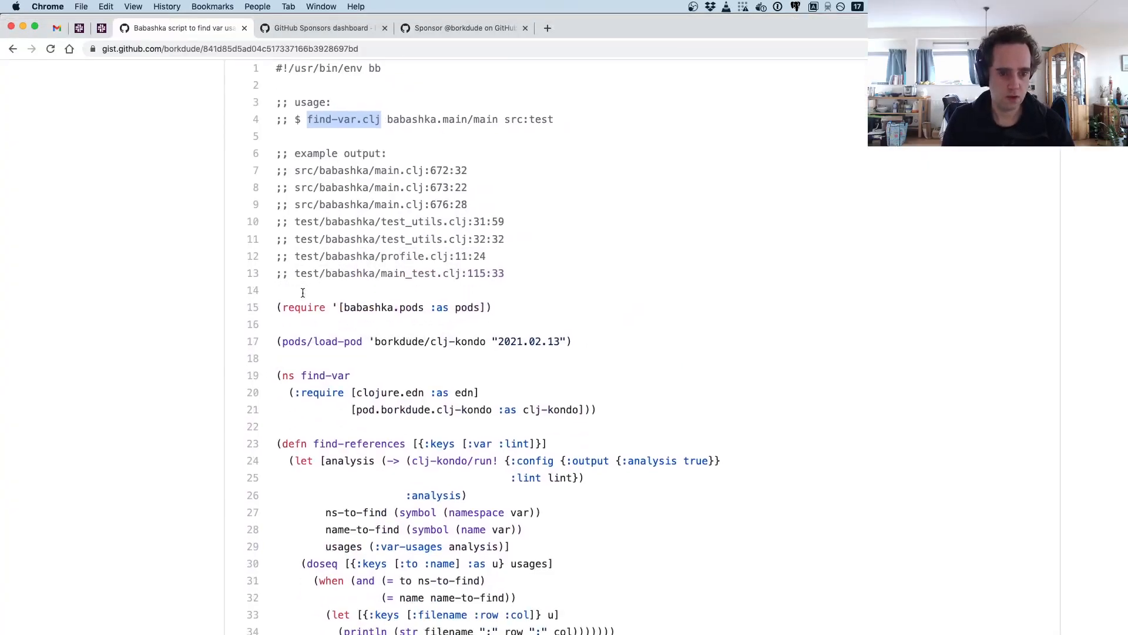
- Highlight the 'borkdude/clj-kondo pod name on the pods/load-pod line of find-var.clj
scroll(down, 3)
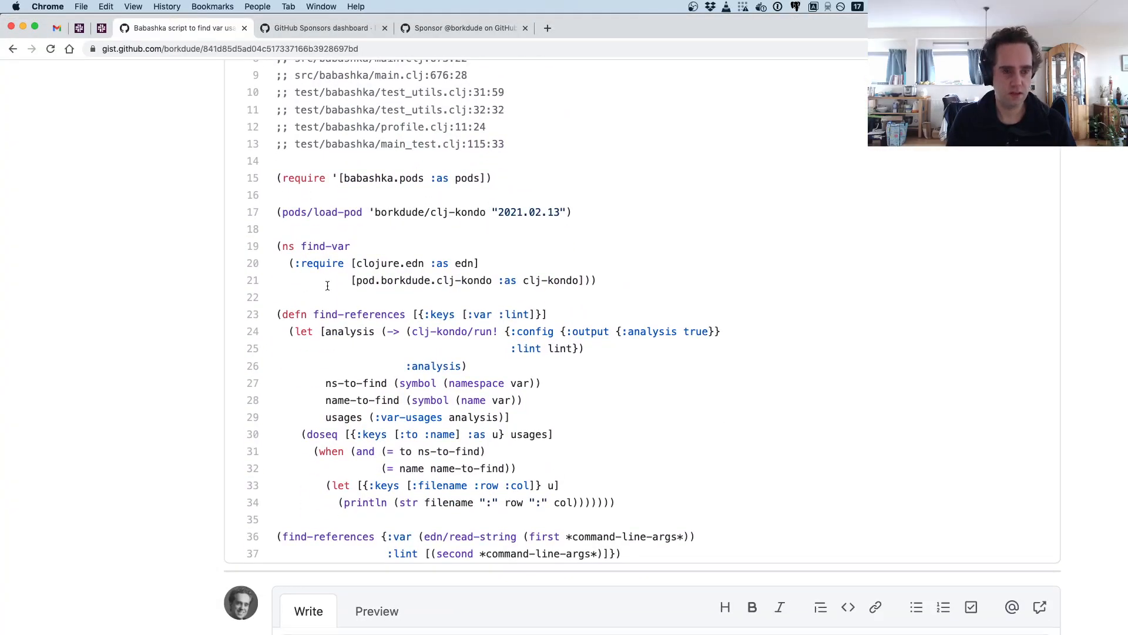
scroll(down, 3)
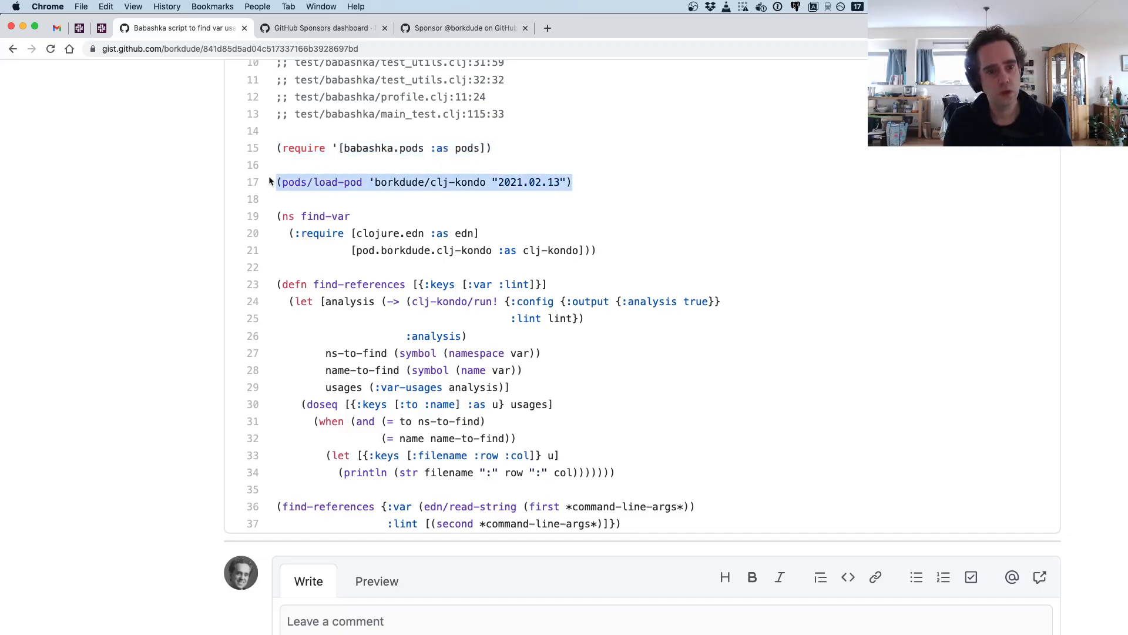
click(353, 183)
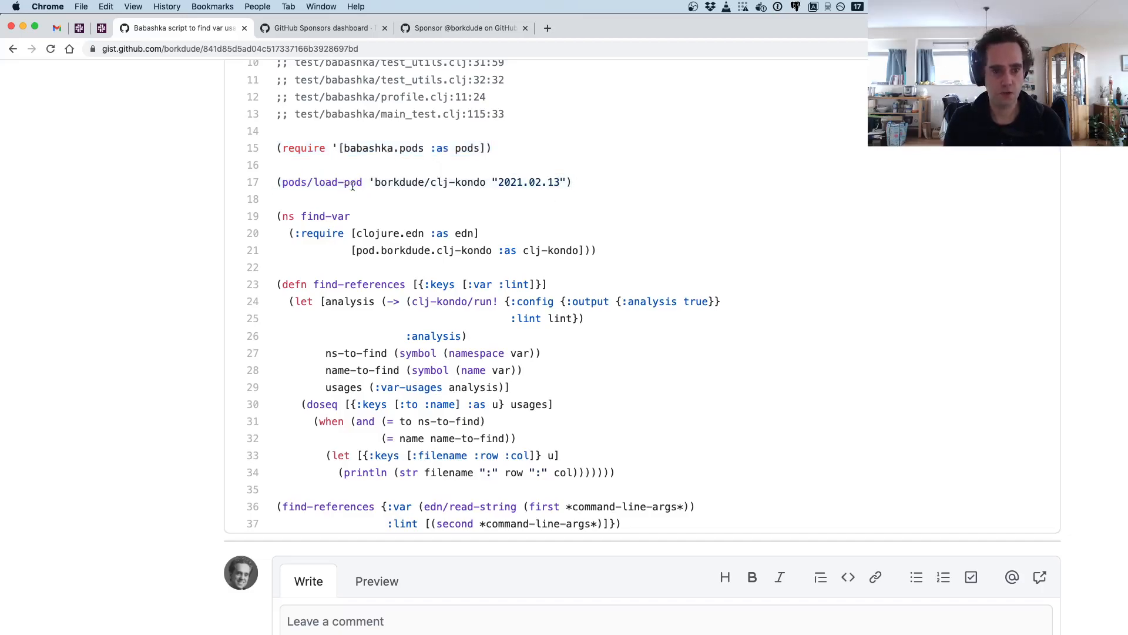
double_click(428, 182)
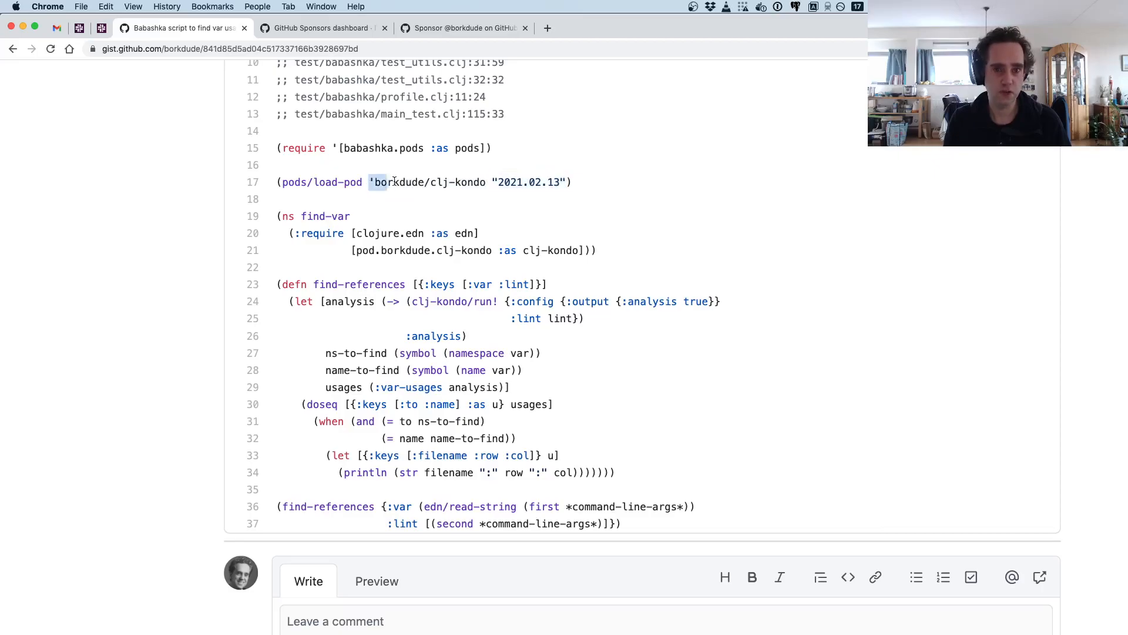
drag(374, 181, 487, 182)
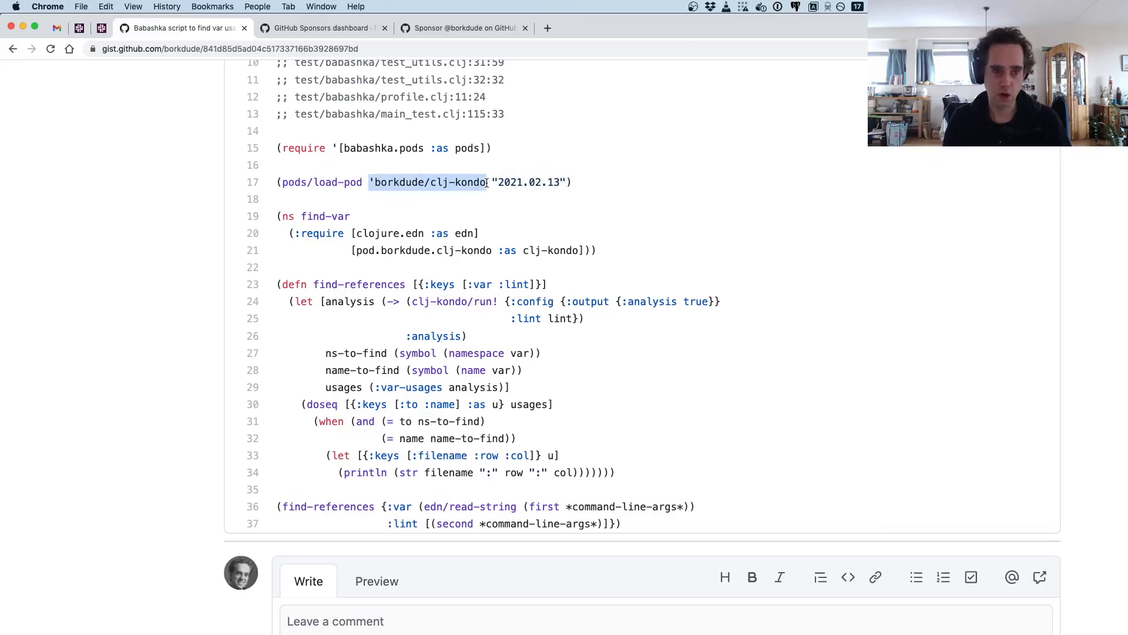
mouse_move(452, 198)
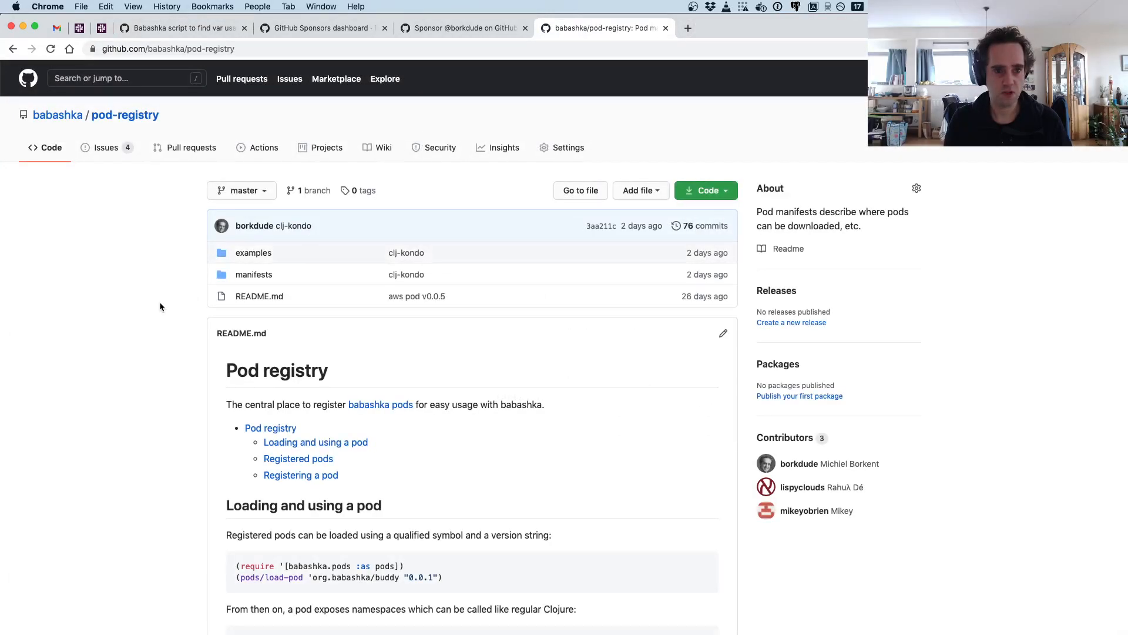
- Browse the pod registry to manifests/borkdude/clj-kondo/2021.02.13/manifest.edn, then return to the gist tab
scroll(down, 3)
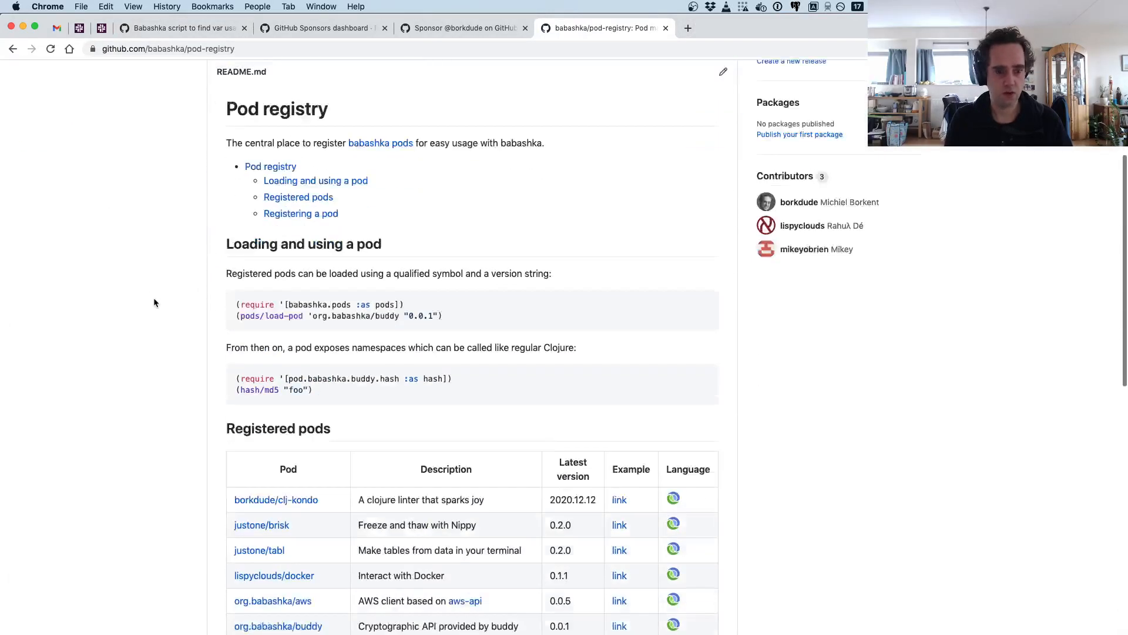
scroll(down, 3)
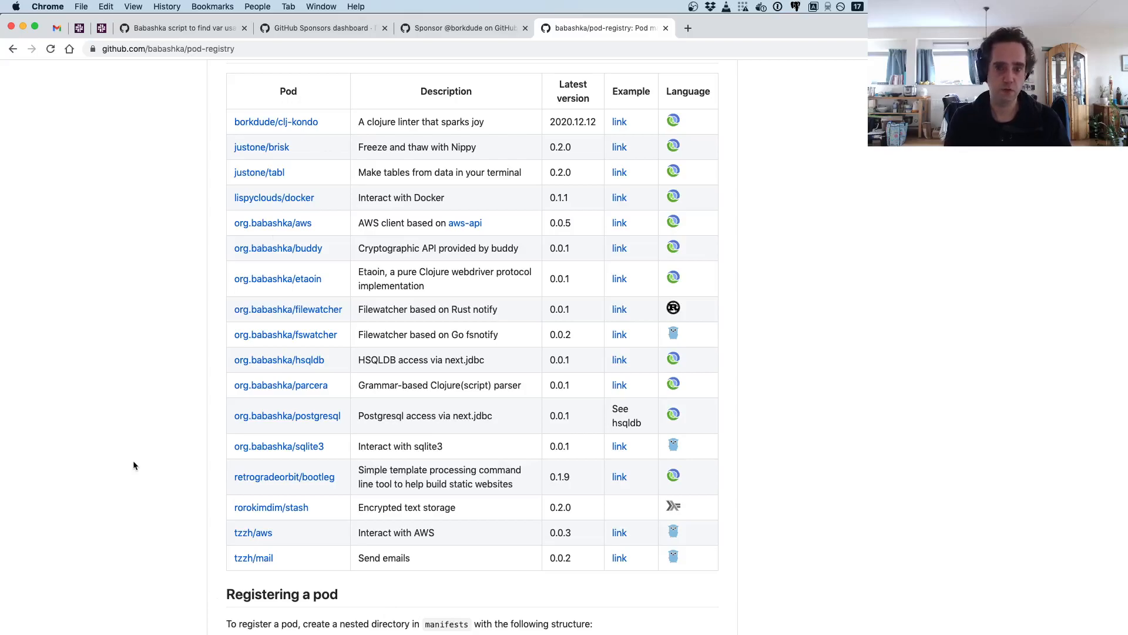
mouse_move(161, 308)
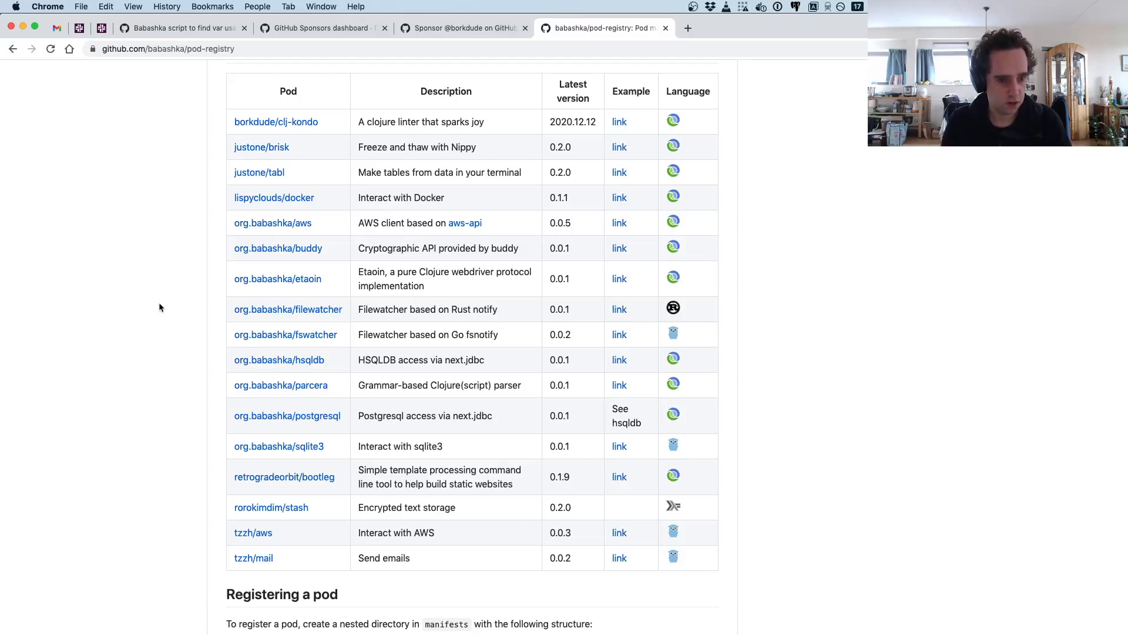
mouse_move(336, 120)
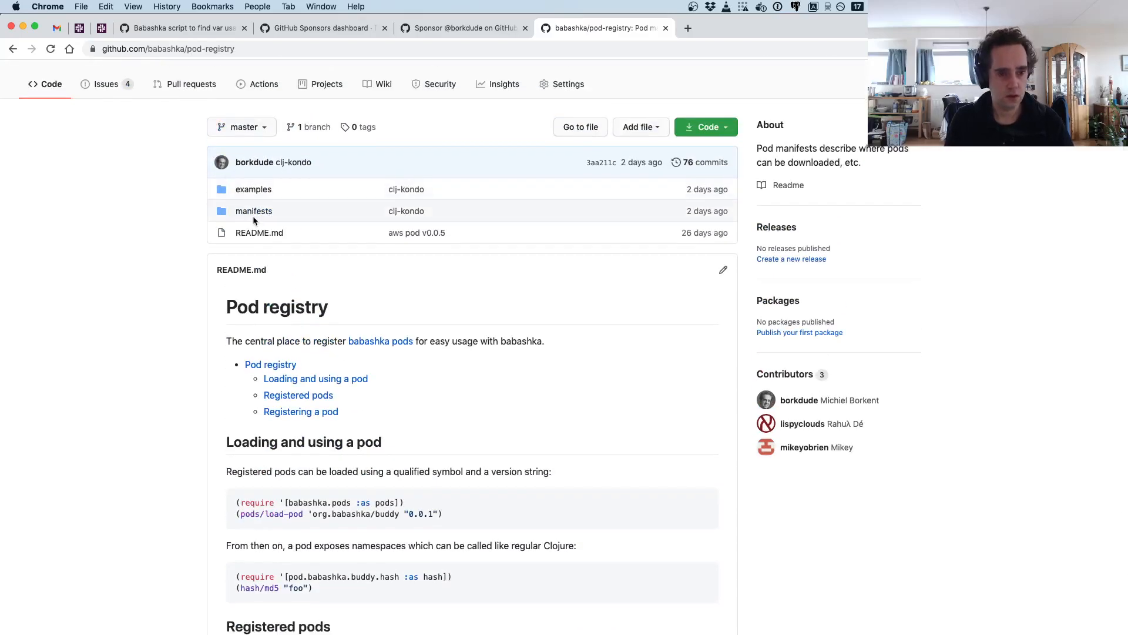
click(254, 212)
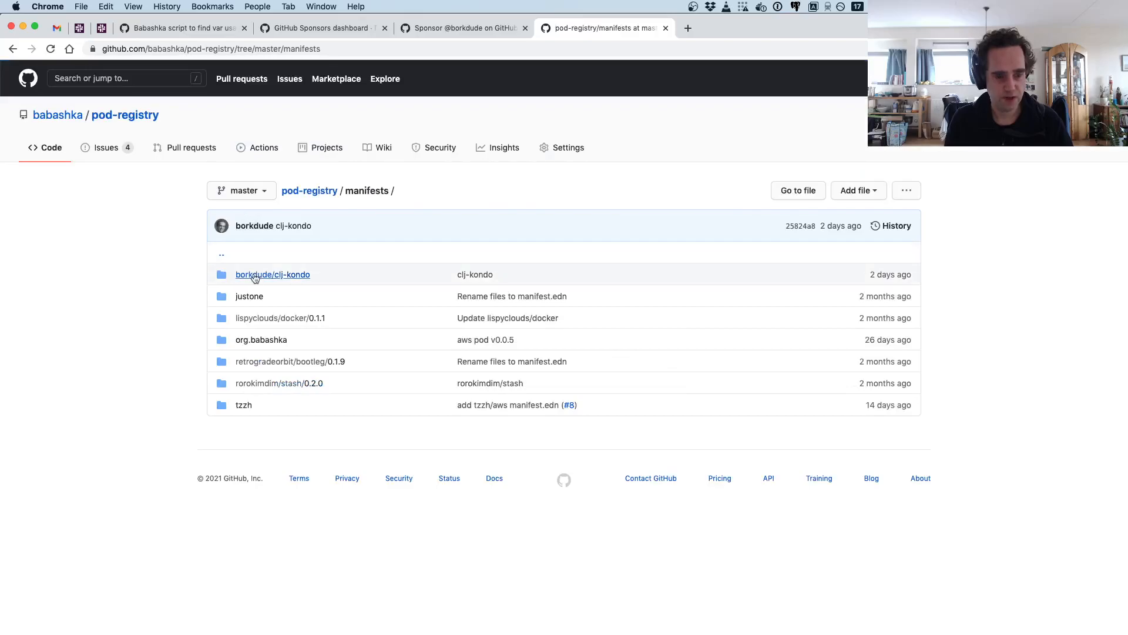
click(273, 275)
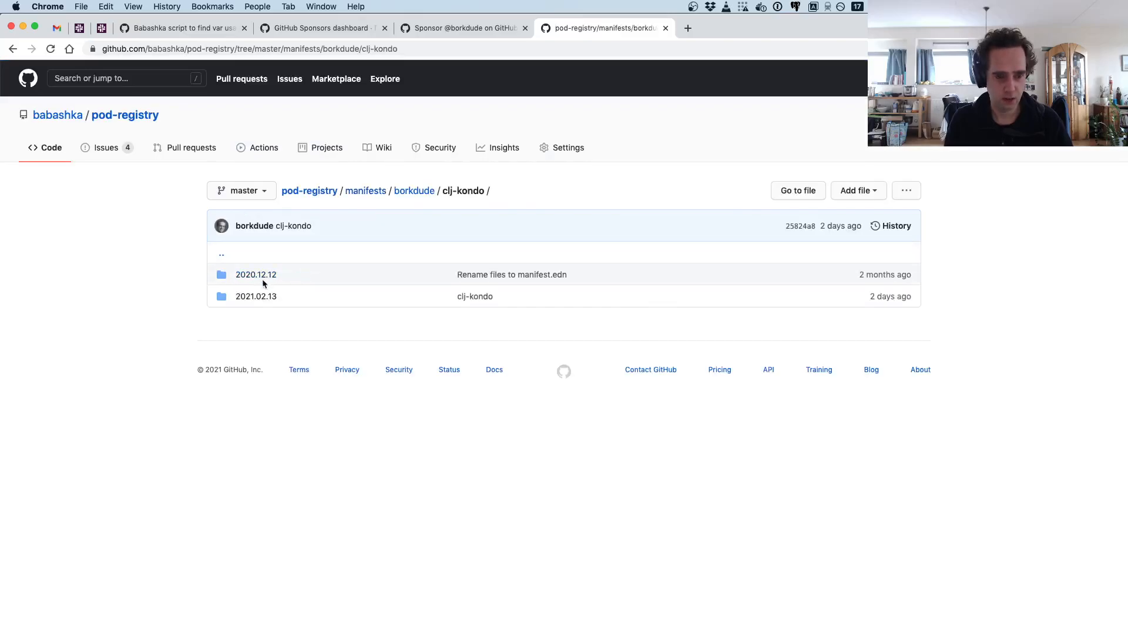
click(257, 297)
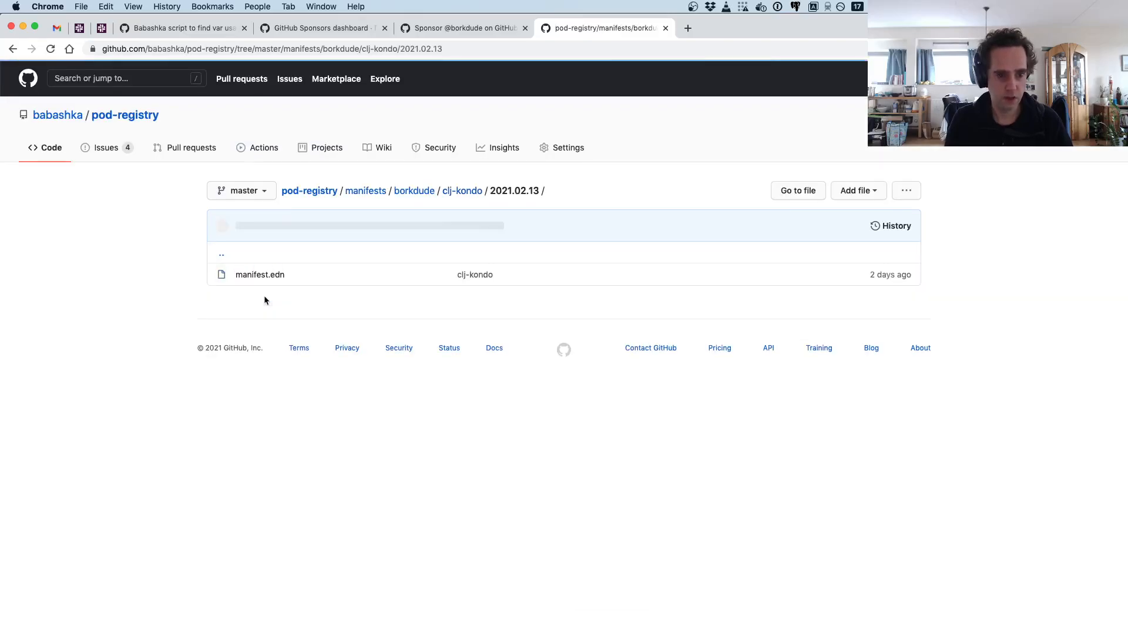
click(260, 275)
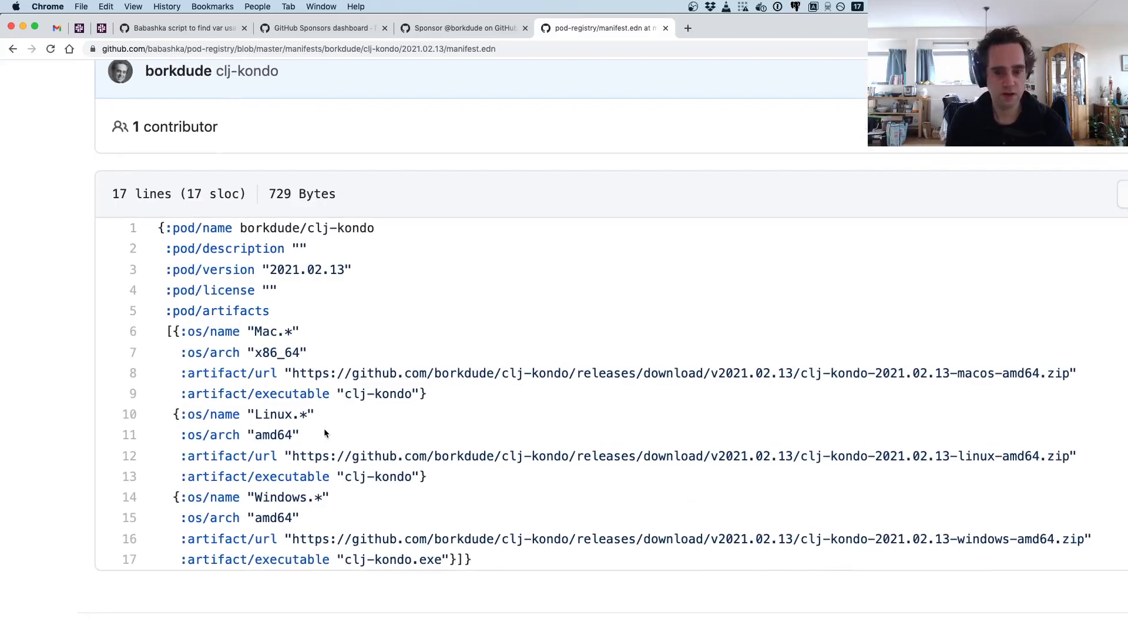
mouse_move(990, 375)
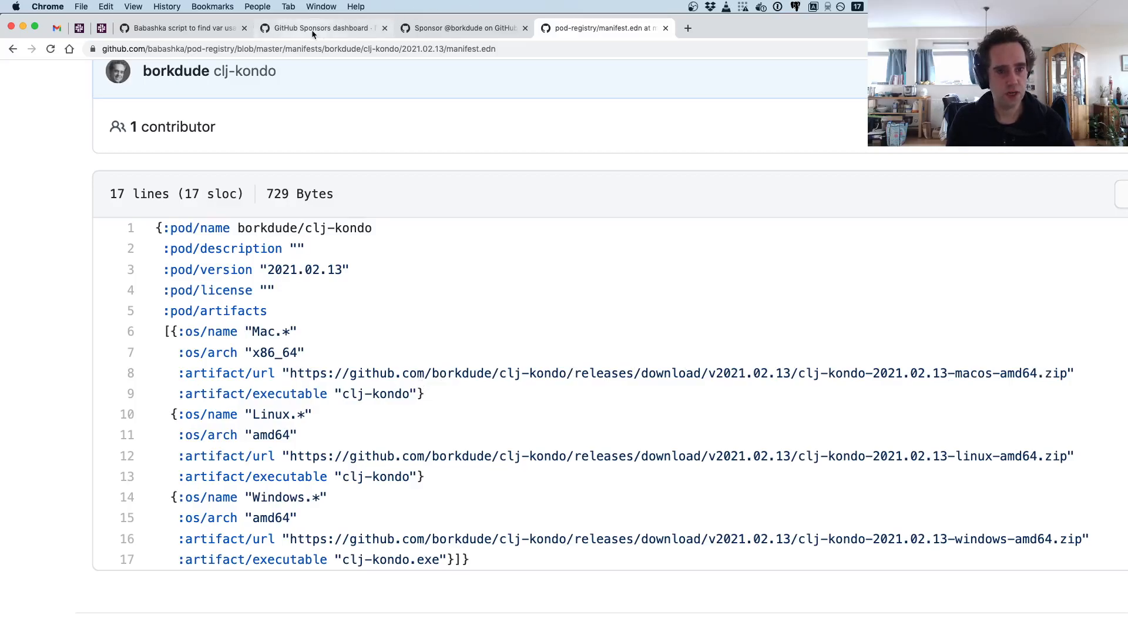
click(182, 28)
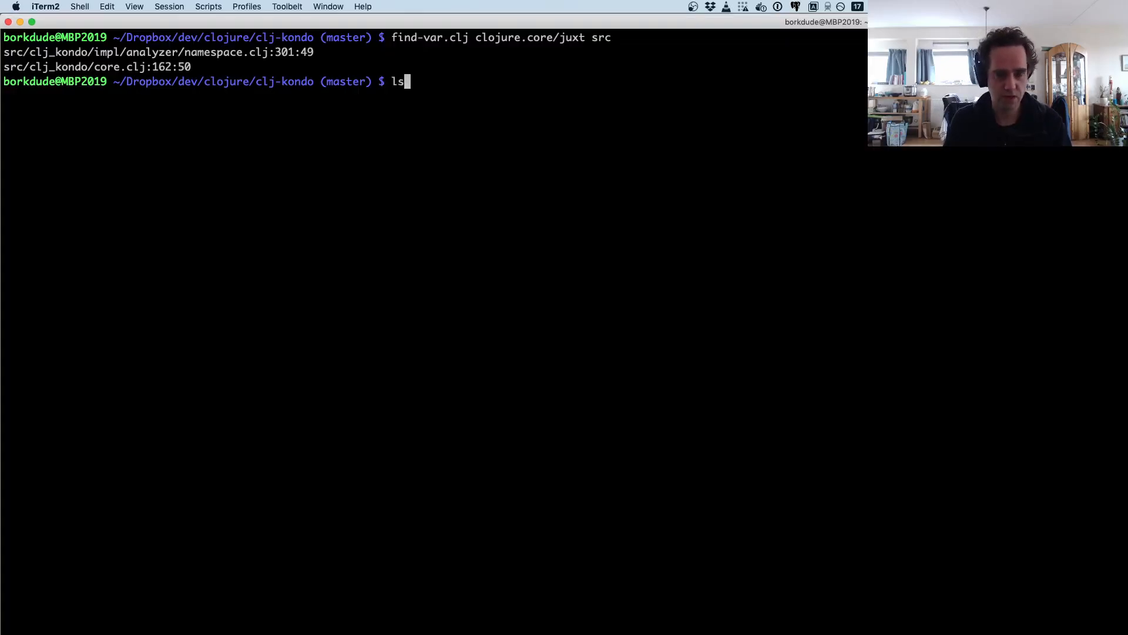
- Run ls ~/.babashka/pods/repository/borkdude/clj-kondo/2021.02.13 to show the cached clj-kondo binary and manifest.edn
text(~/.)
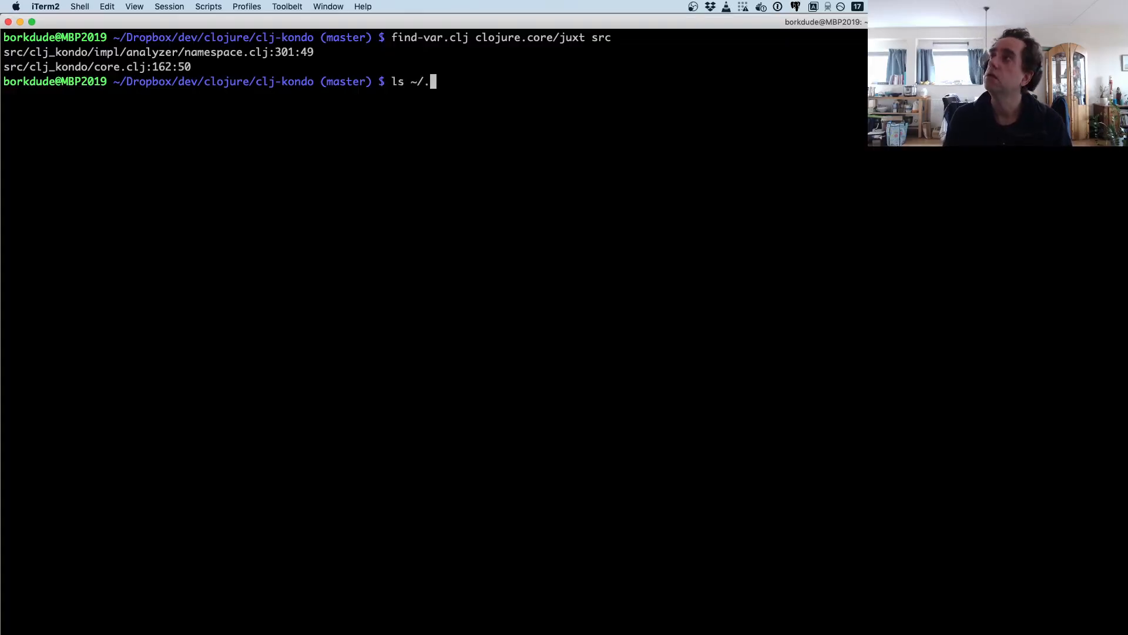
text(babashka/)
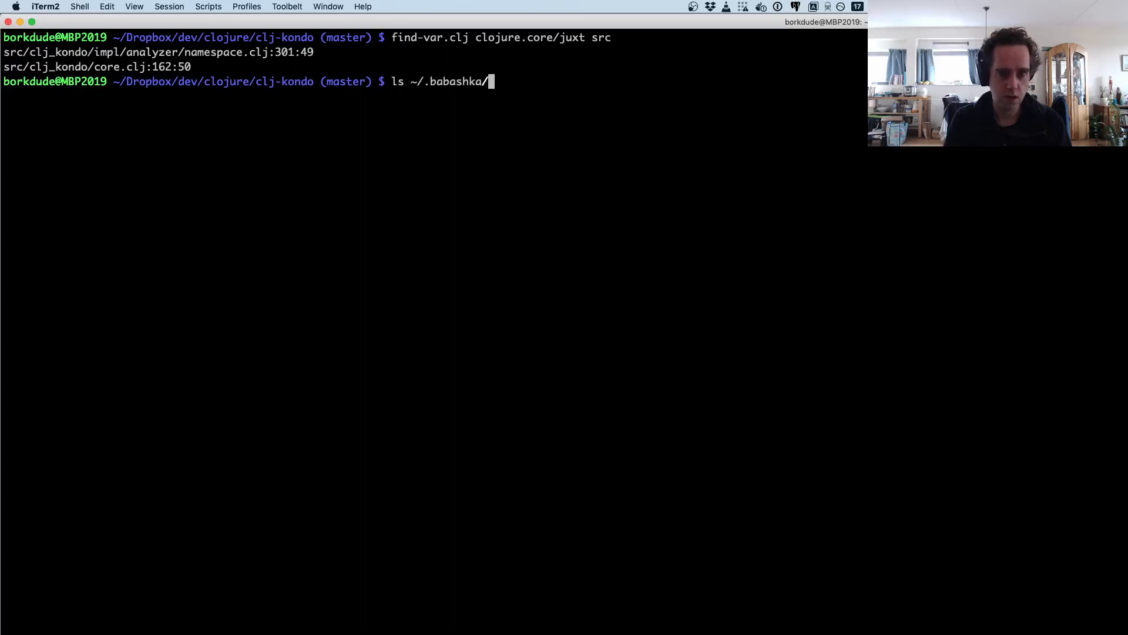
text(pods/r)
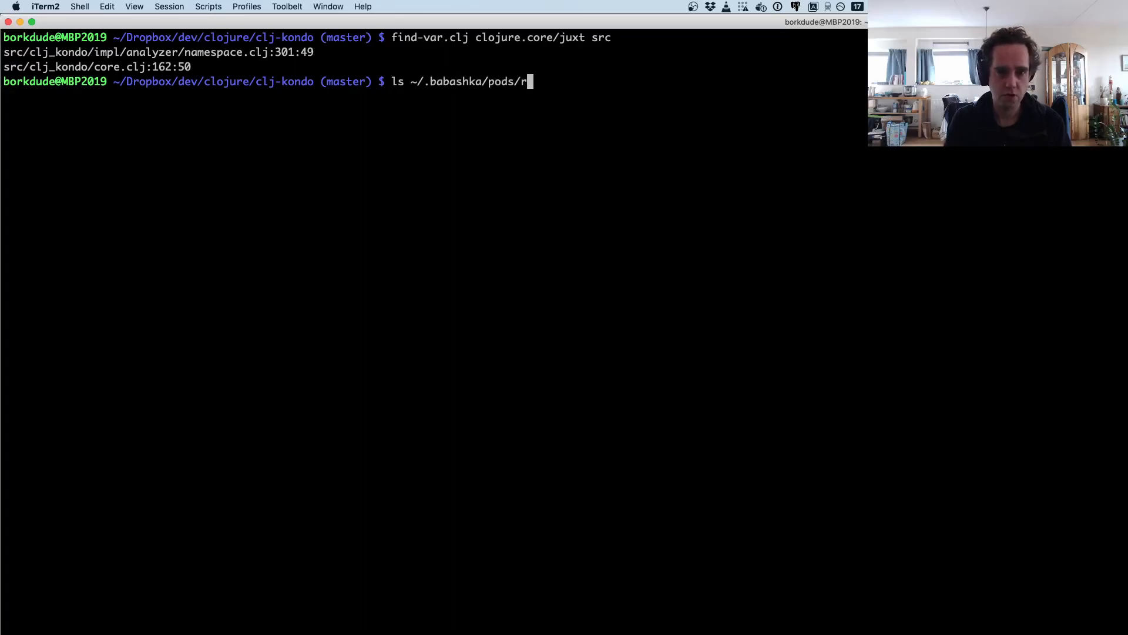
text(epository/borkdude/clj-kondo/2021.02.13)
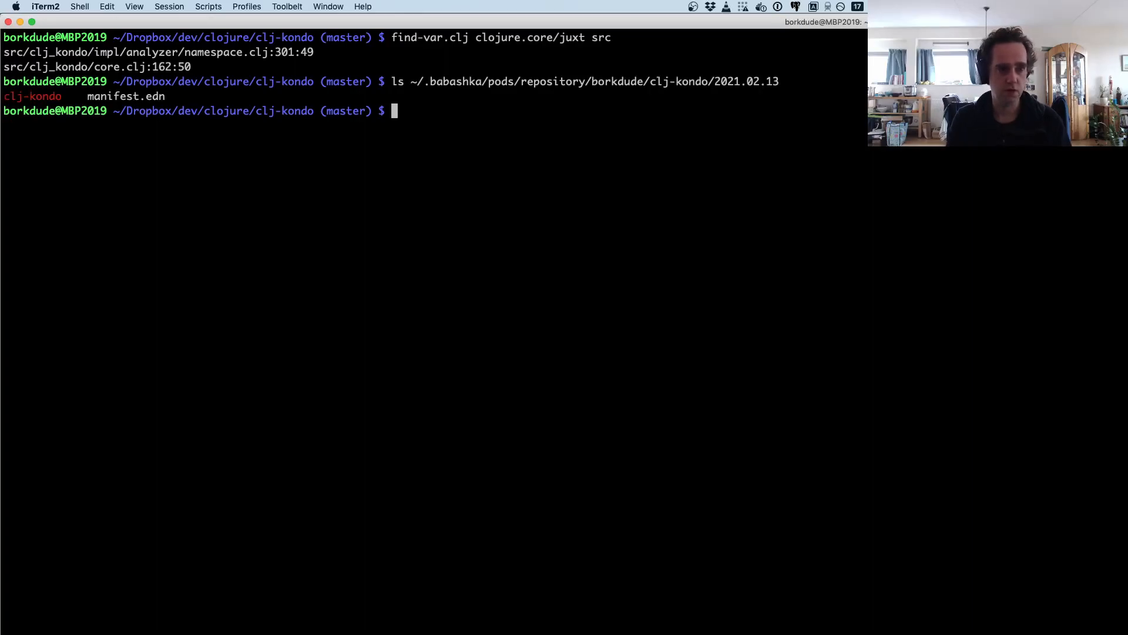
double_click(26, 96)
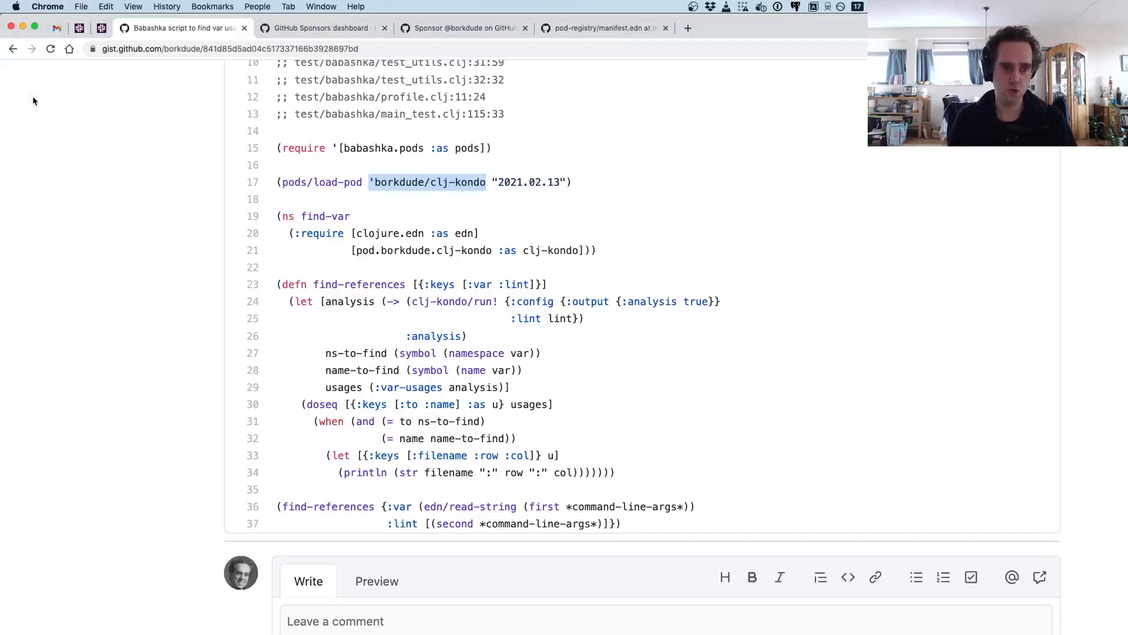
mouse_move(418, 275)
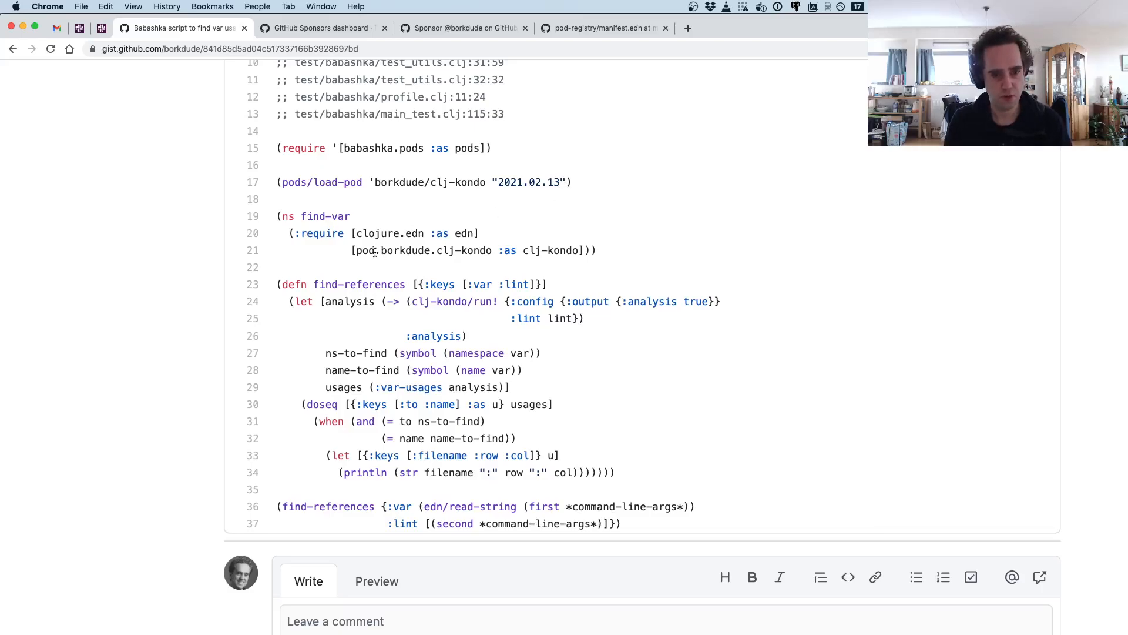
double_click(367, 251)
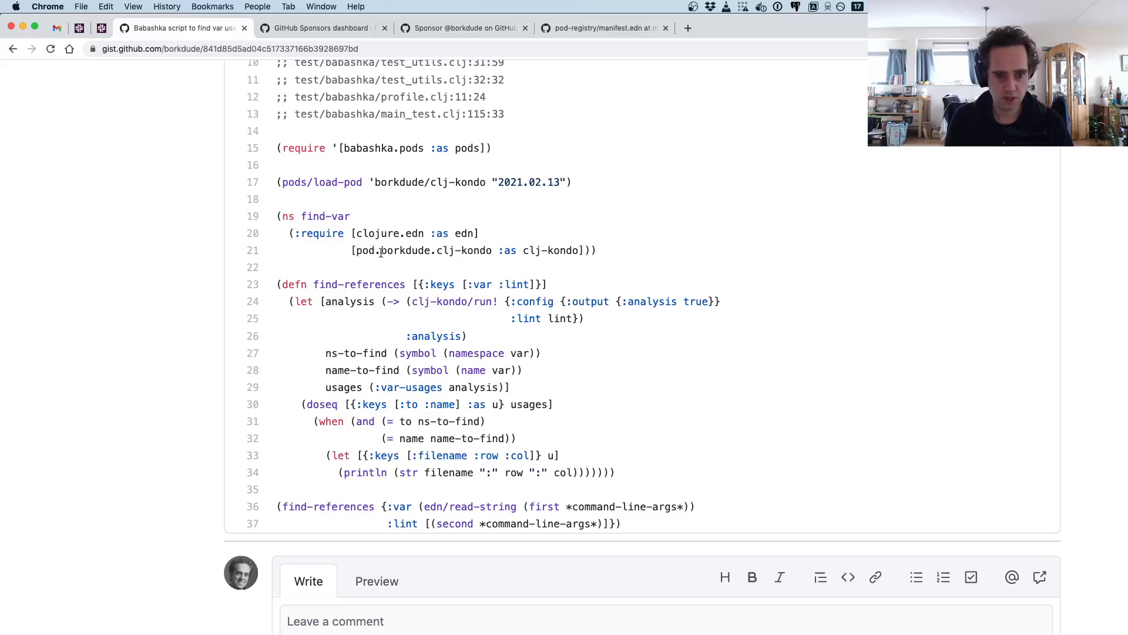
double_click(405, 250)
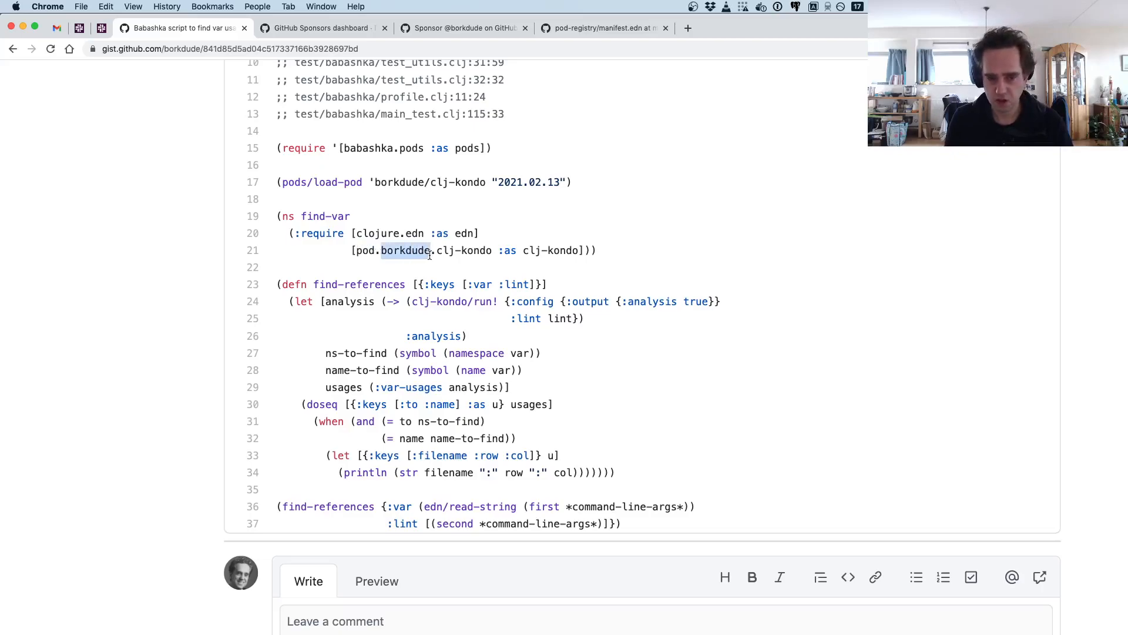
double_click(468, 250)
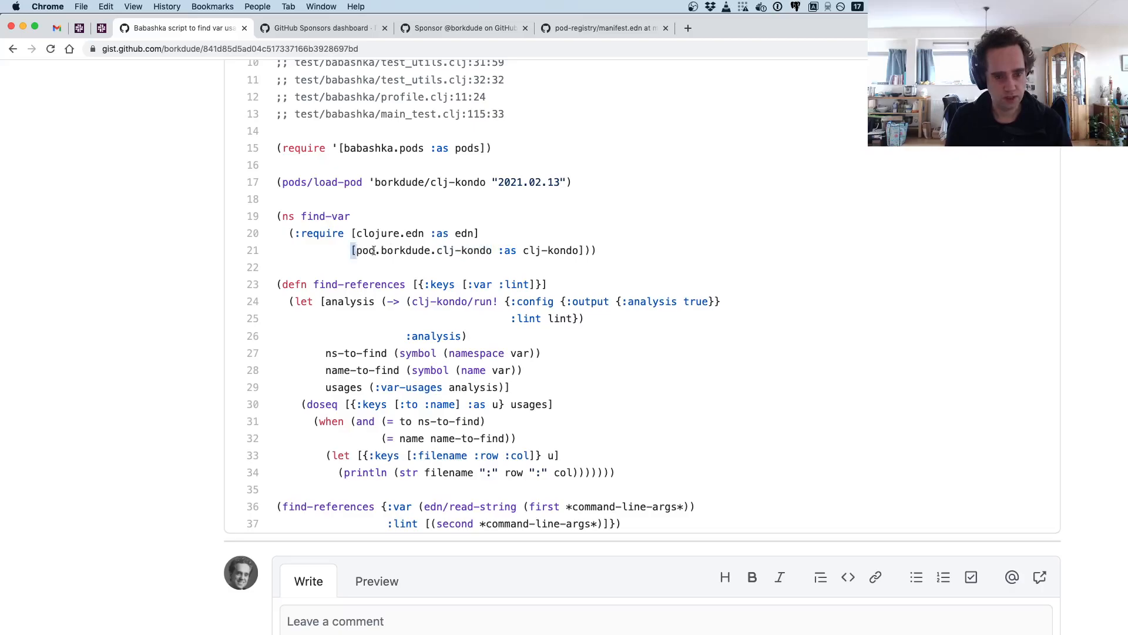
drag(351, 249, 576, 249)
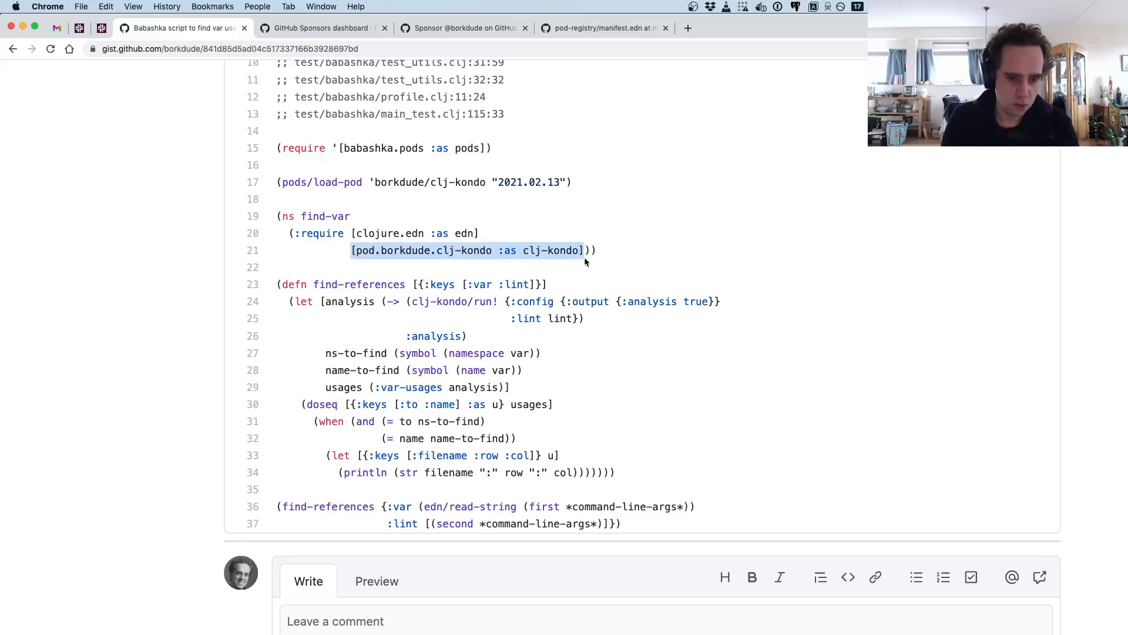
scroll(down, 3)
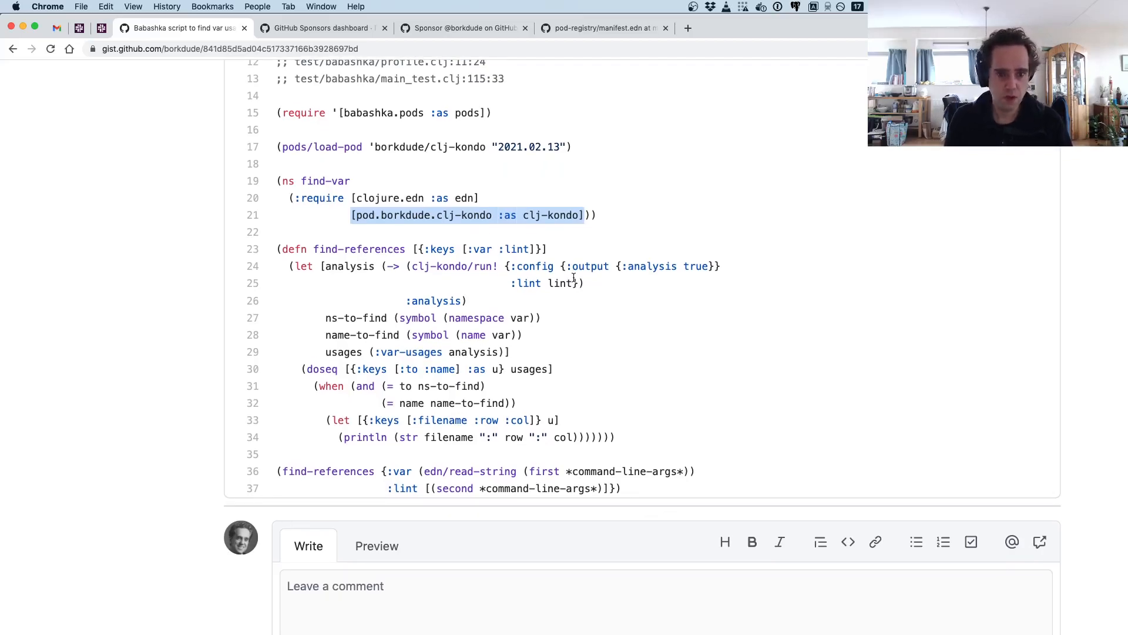
scroll(down, 3)
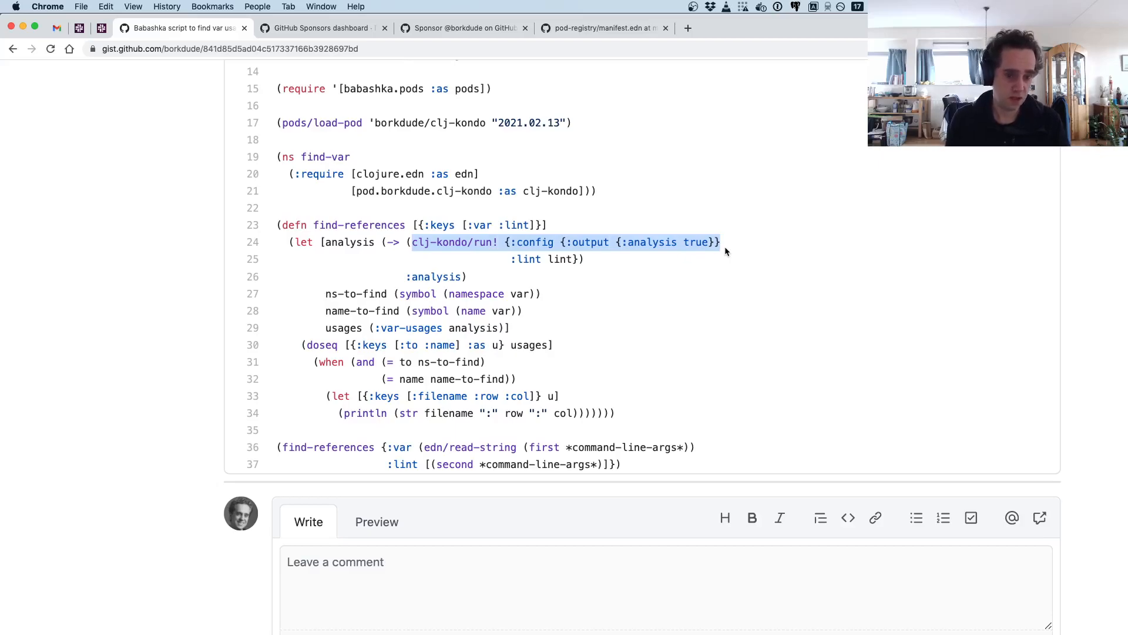
mouse_move(664, 266)
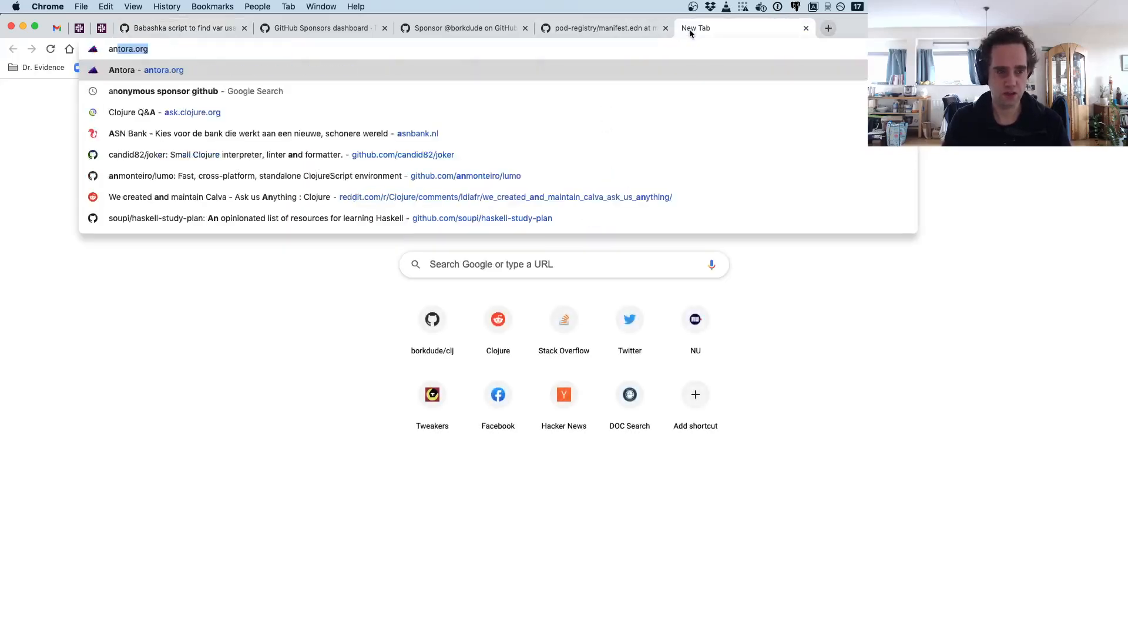
- Load the clj-kondo analysis/README.md GitHub address in a new tab
text(analysis/README.md)
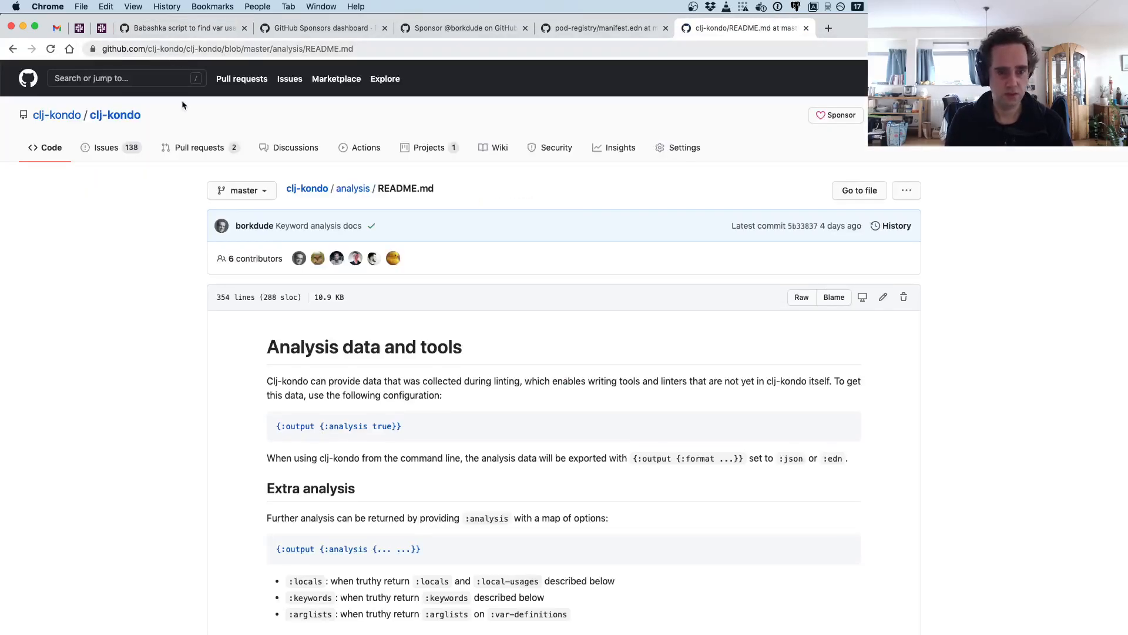
mouse_move(258, 60)
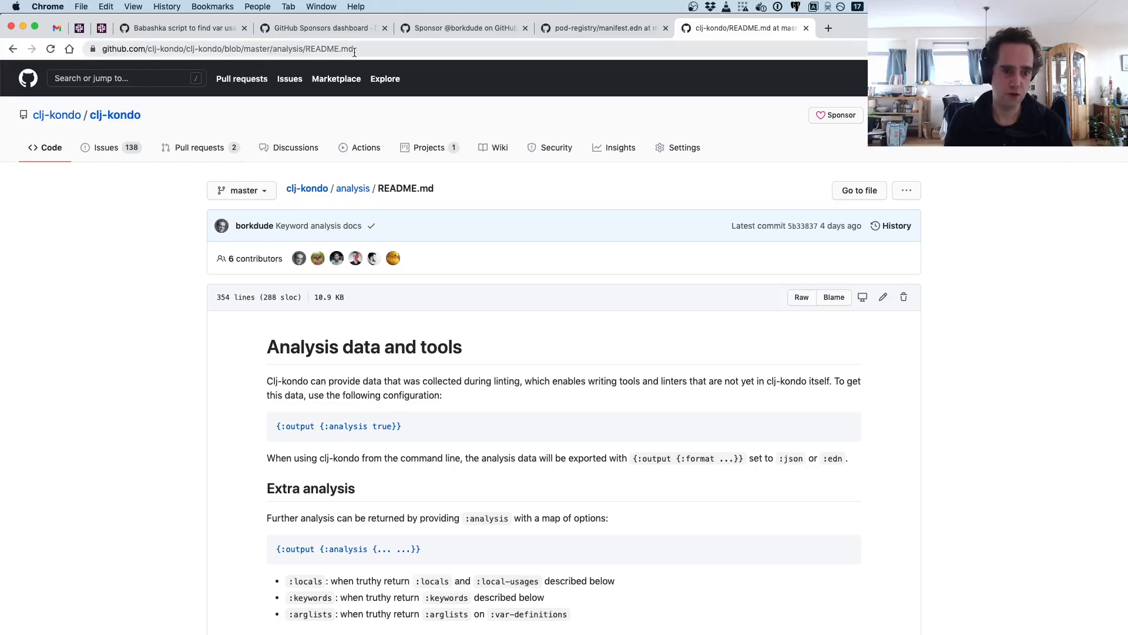
- Highlight the :var-usages field list in the analysis README, then return to the find-var gist
scroll(down, 3)
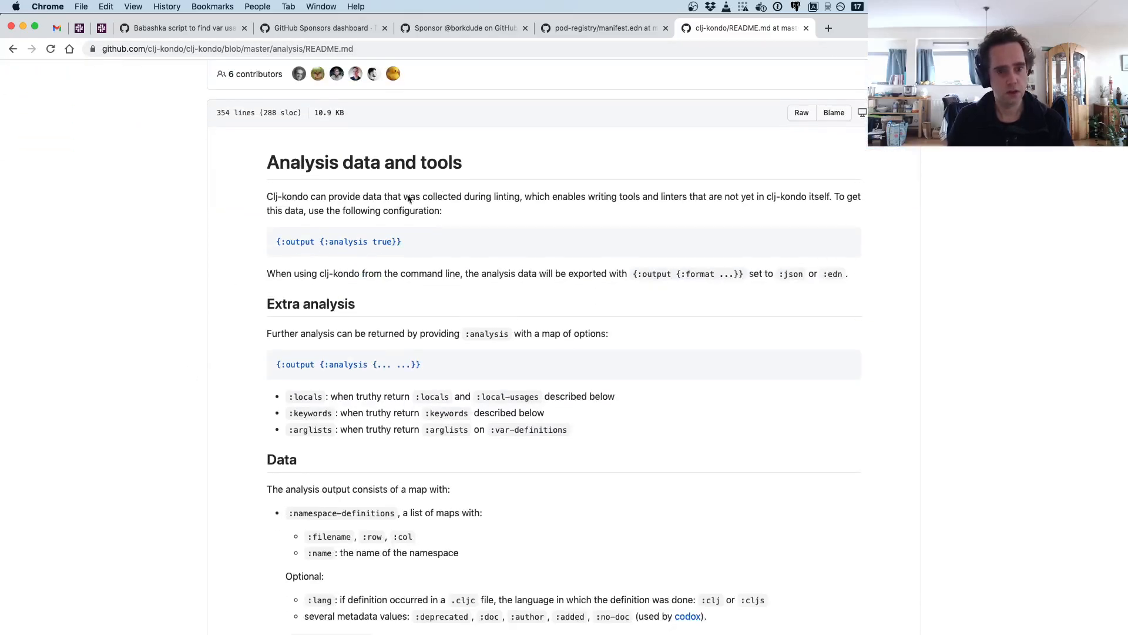
mouse_move(261, 286)
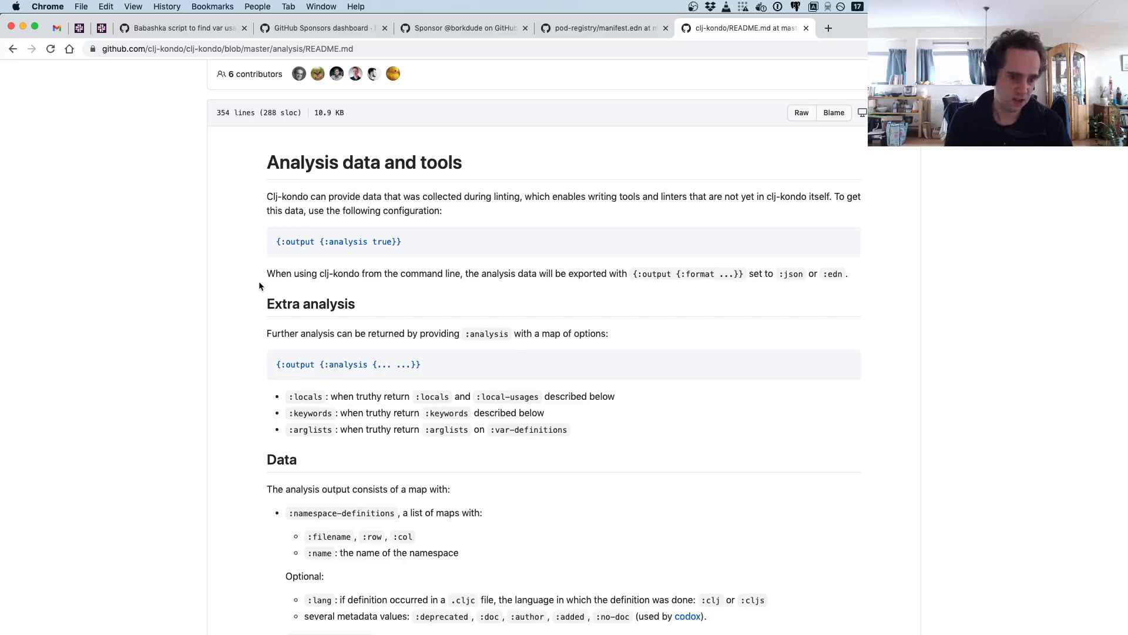
scroll(down, 3)
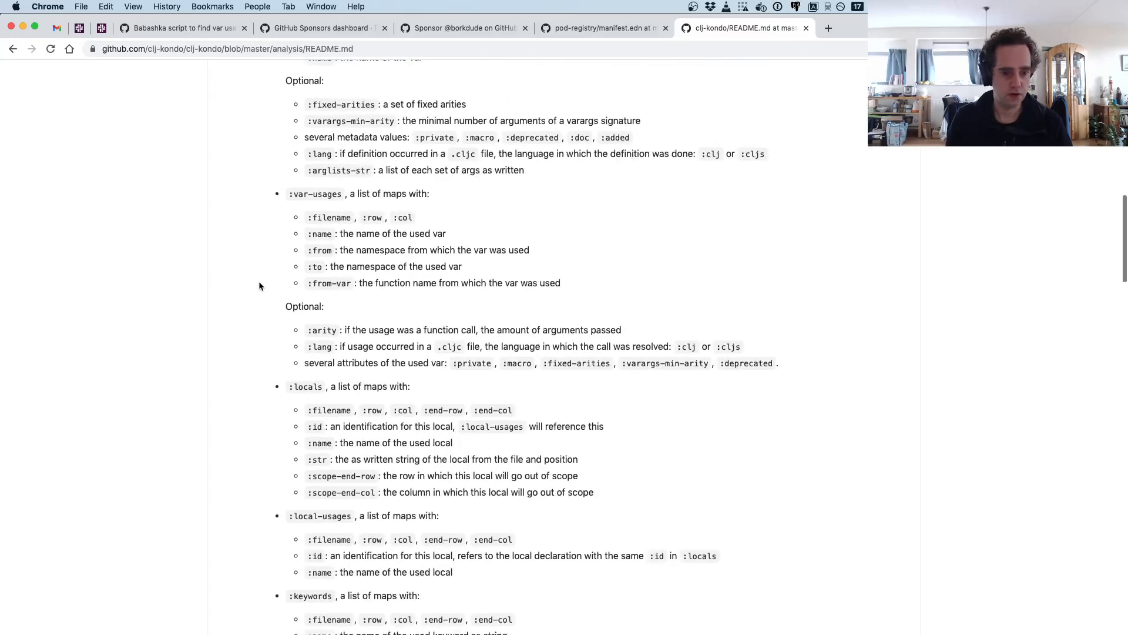
scroll(down, 3)
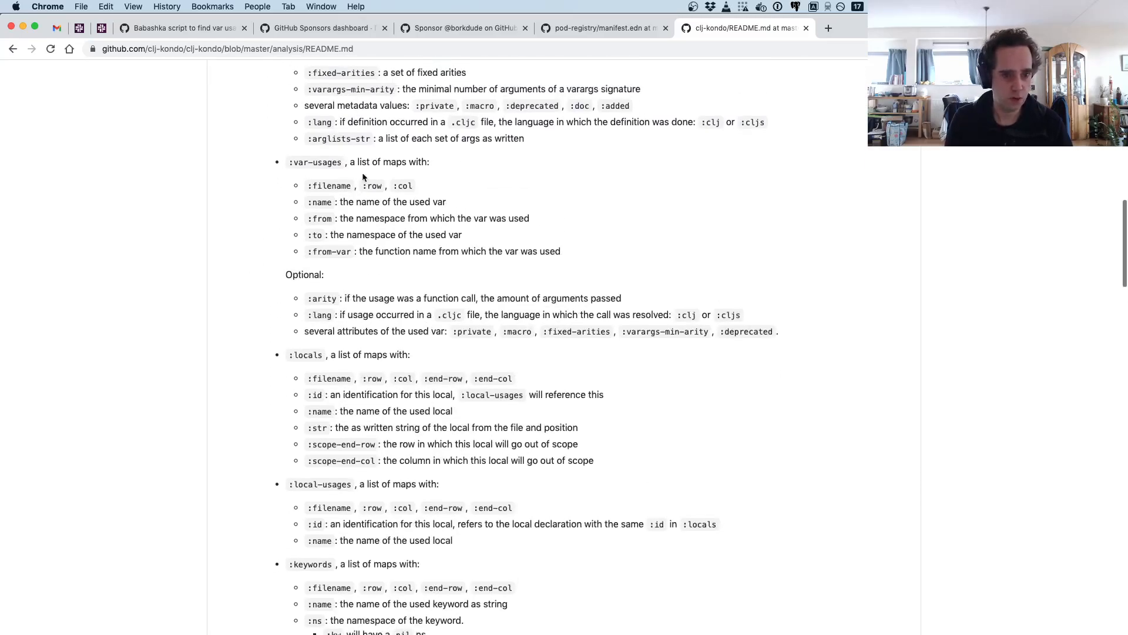
drag(306, 185, 561, 251)
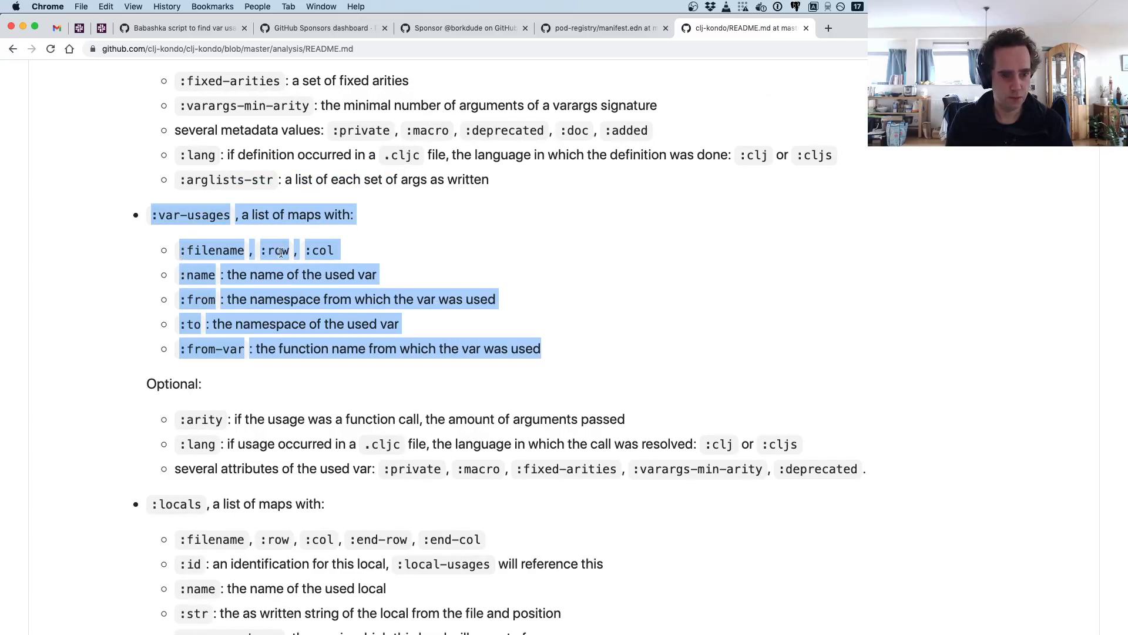
mouse_move(341, 257)
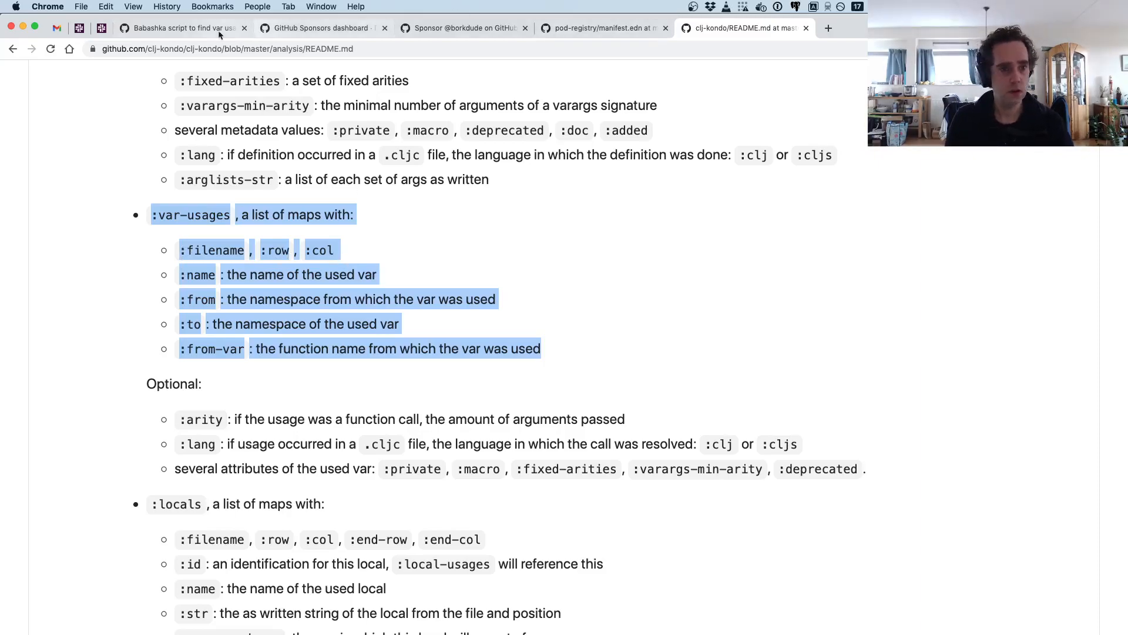
click(182, 28)
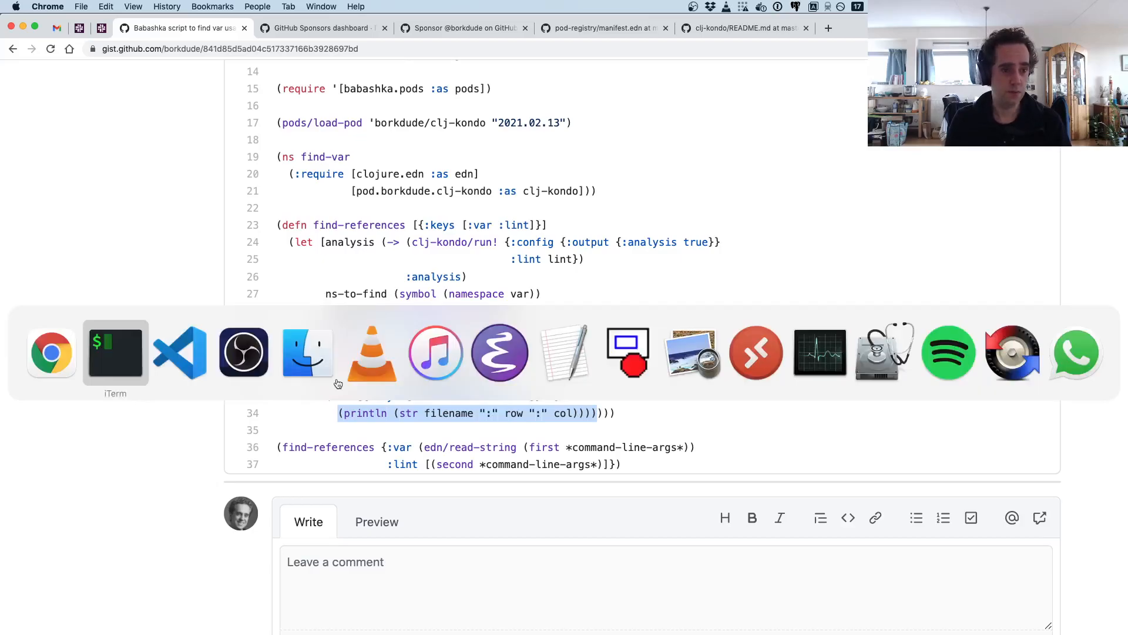
- Bring iTerm2 forward and retype the find-var.clj clojure.core/juxt command
click(115, 353)
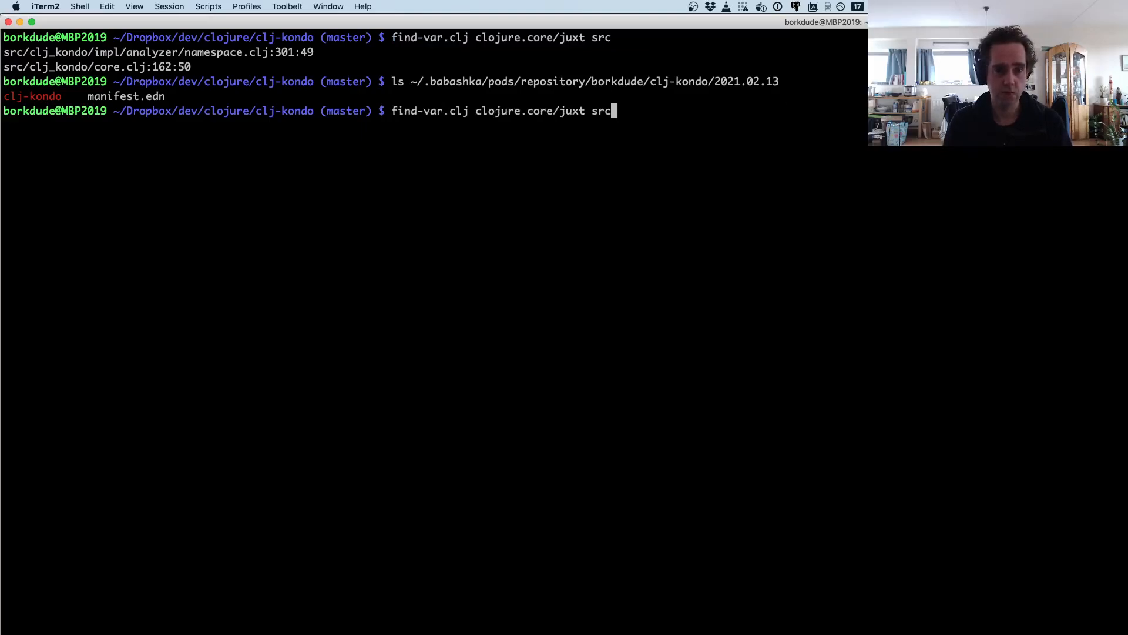
text(test)
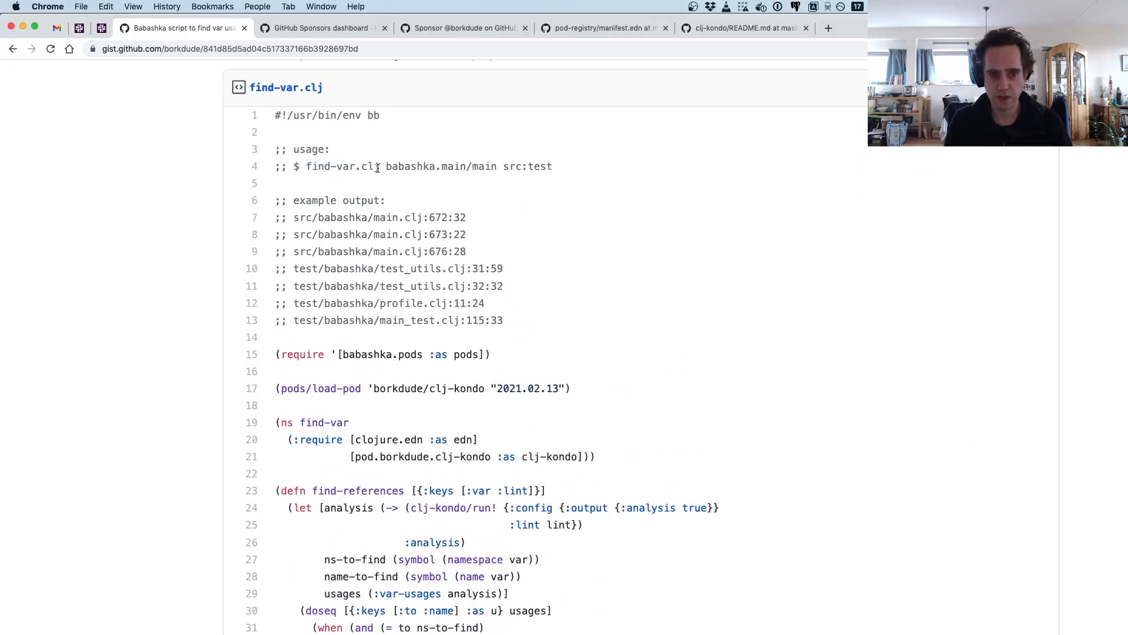
- Highlight find-var.clj in the gist's usage comment on line 4
double_click(341, 167)
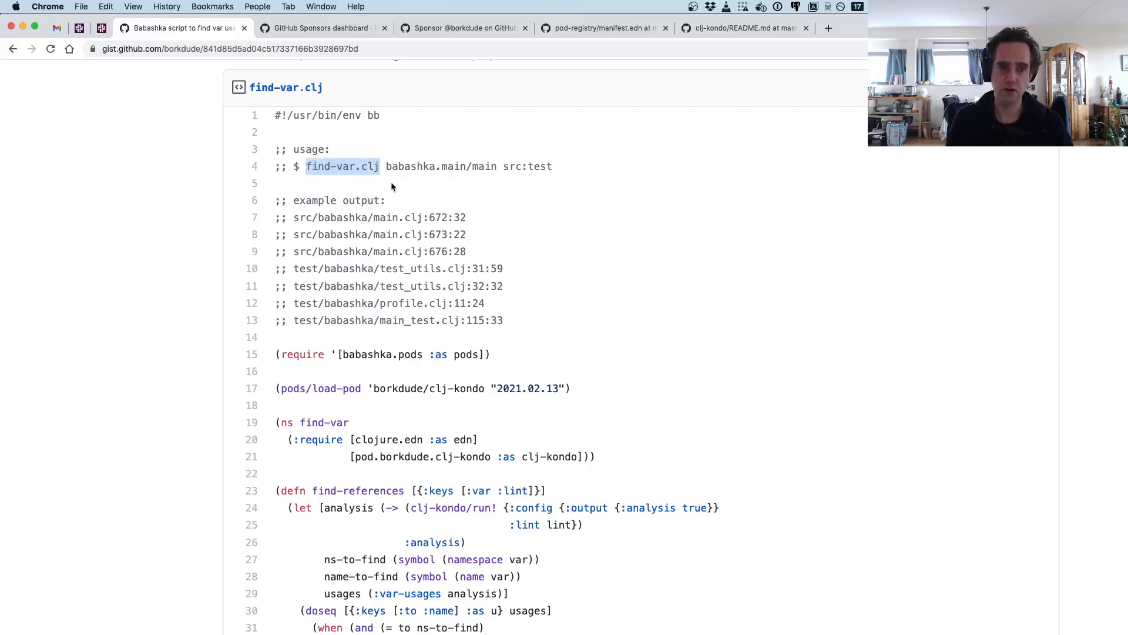
mouse_move(416, 217)
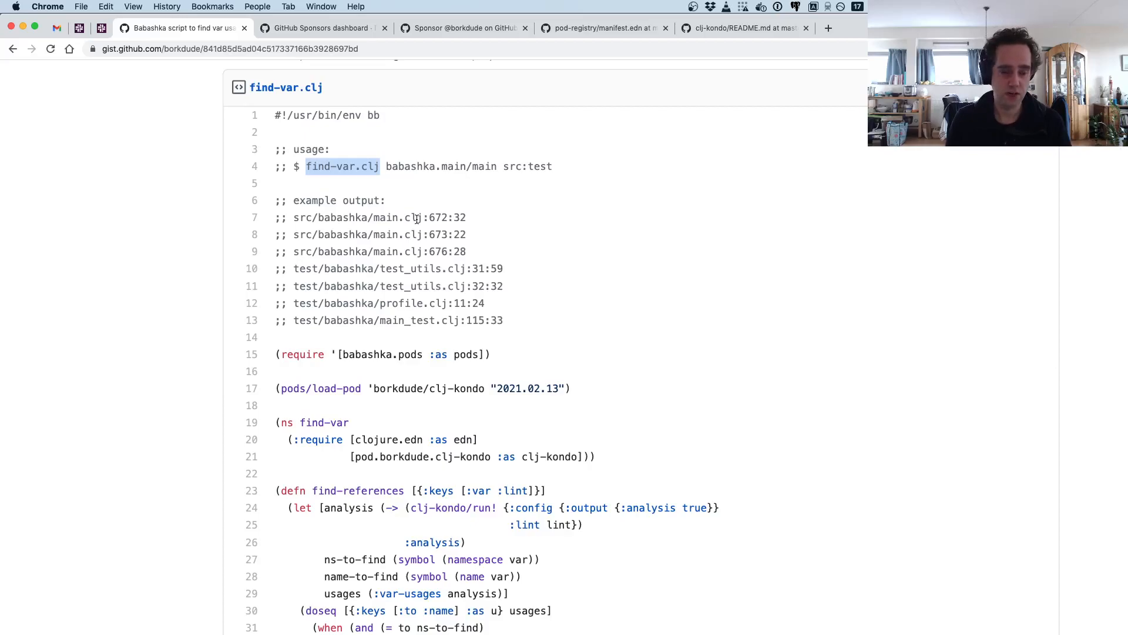
mouse_move(524, 221)
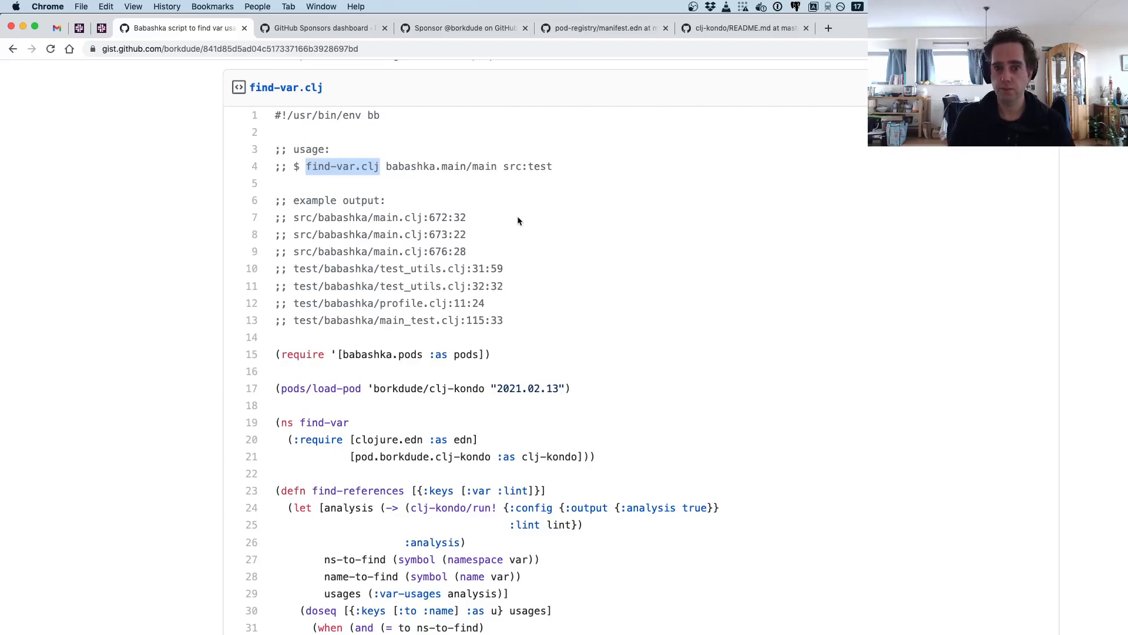
click(744, 28)
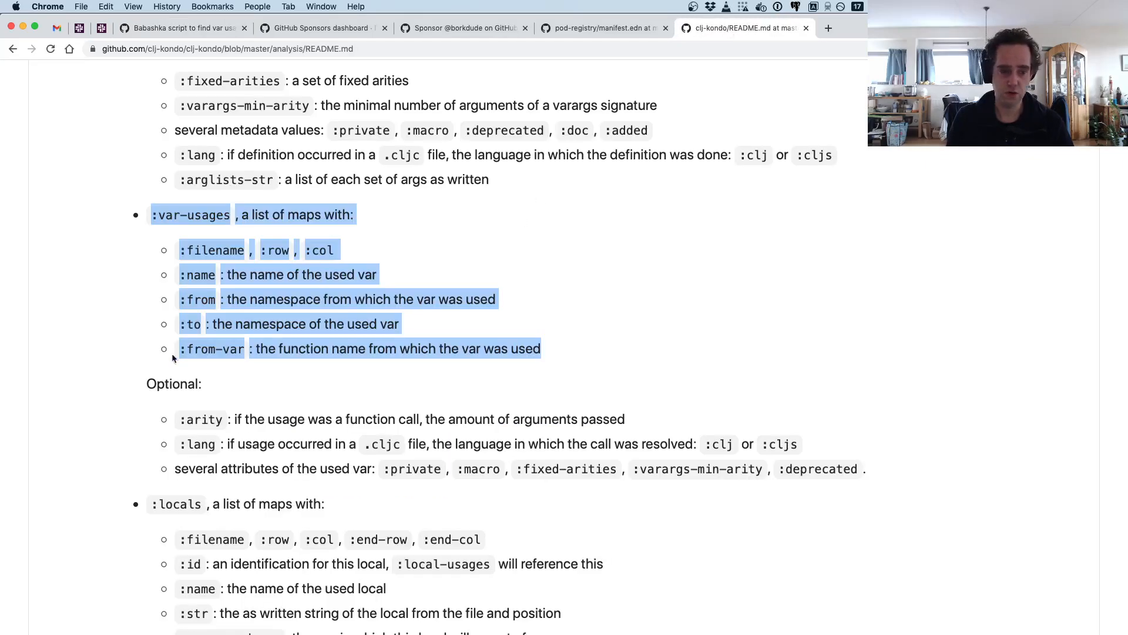
scroll(down, 3)
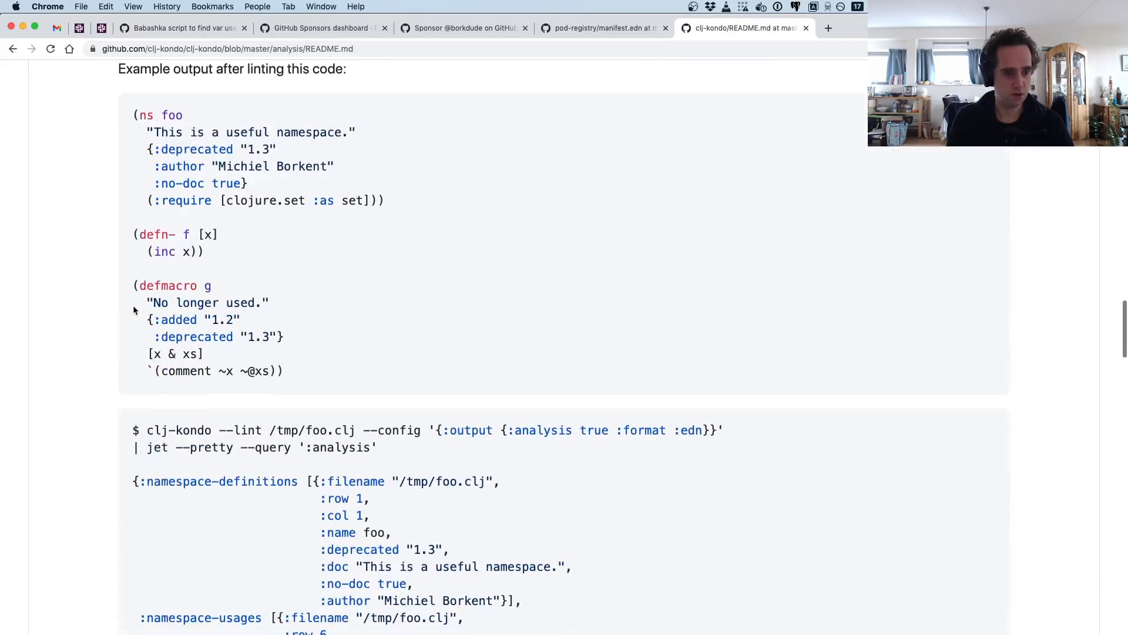
scroll(down, 3)
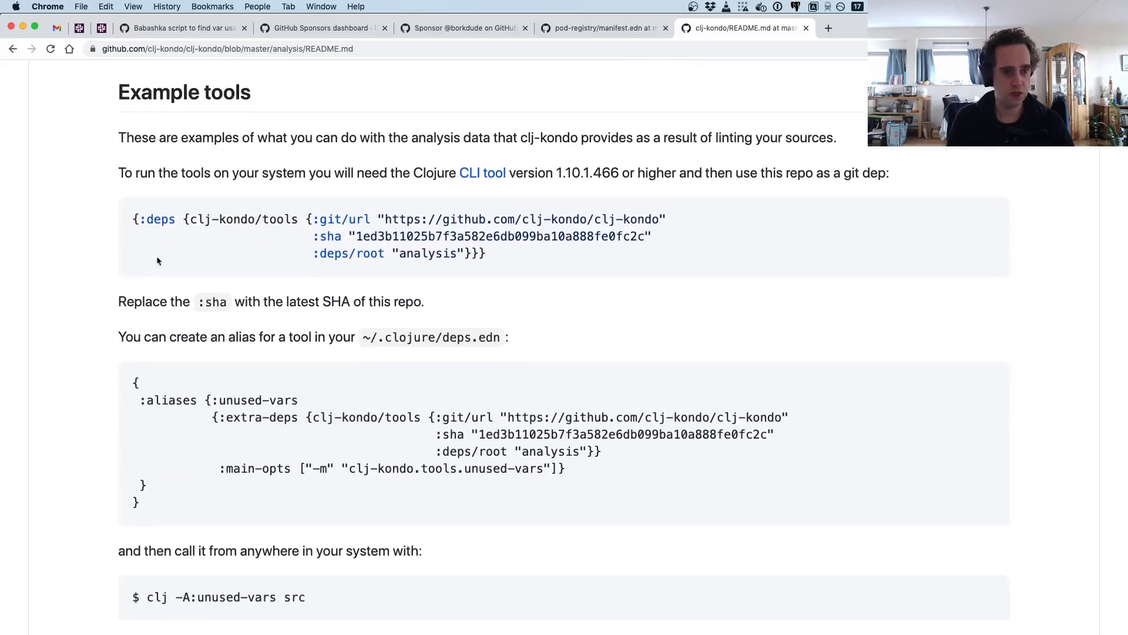
scroll(down, 3)
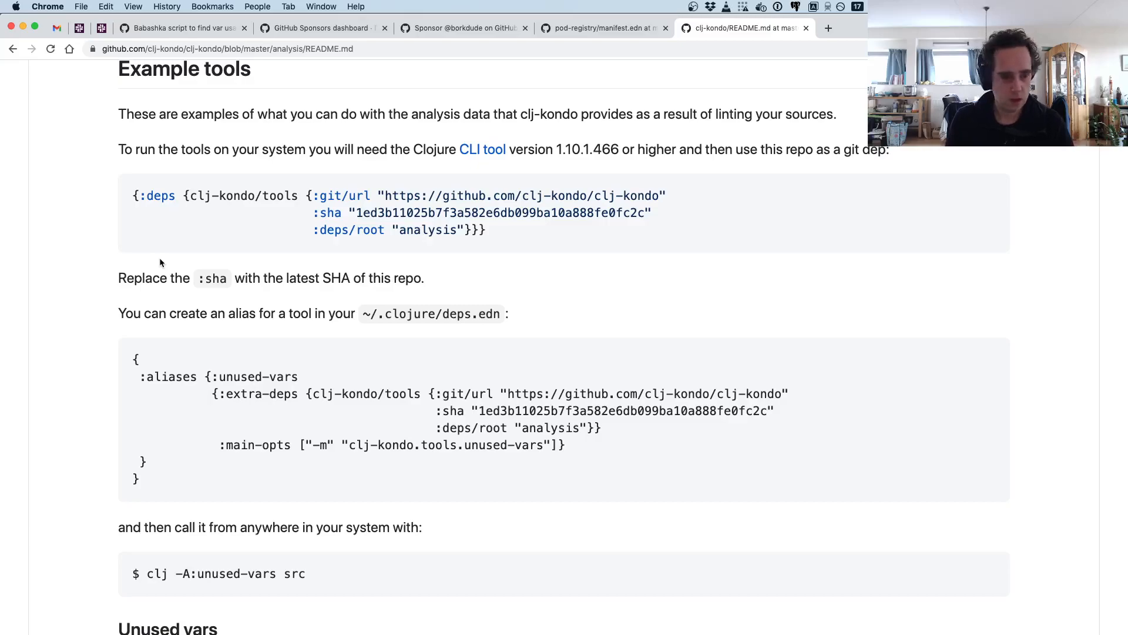
scroll(down, 3)
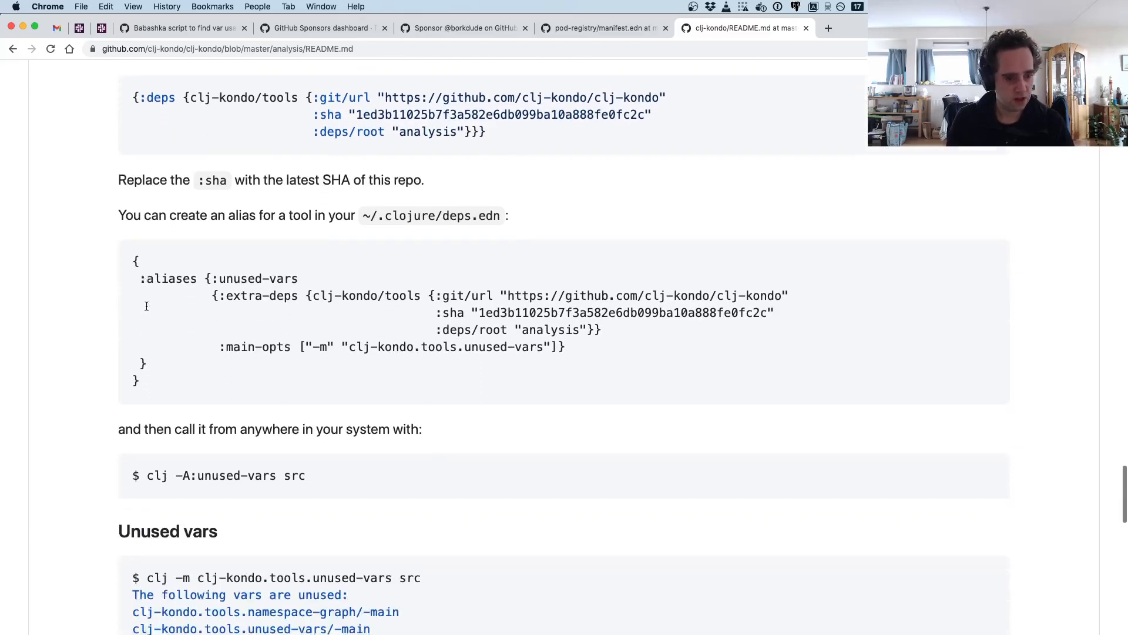
scroll(down, 3)
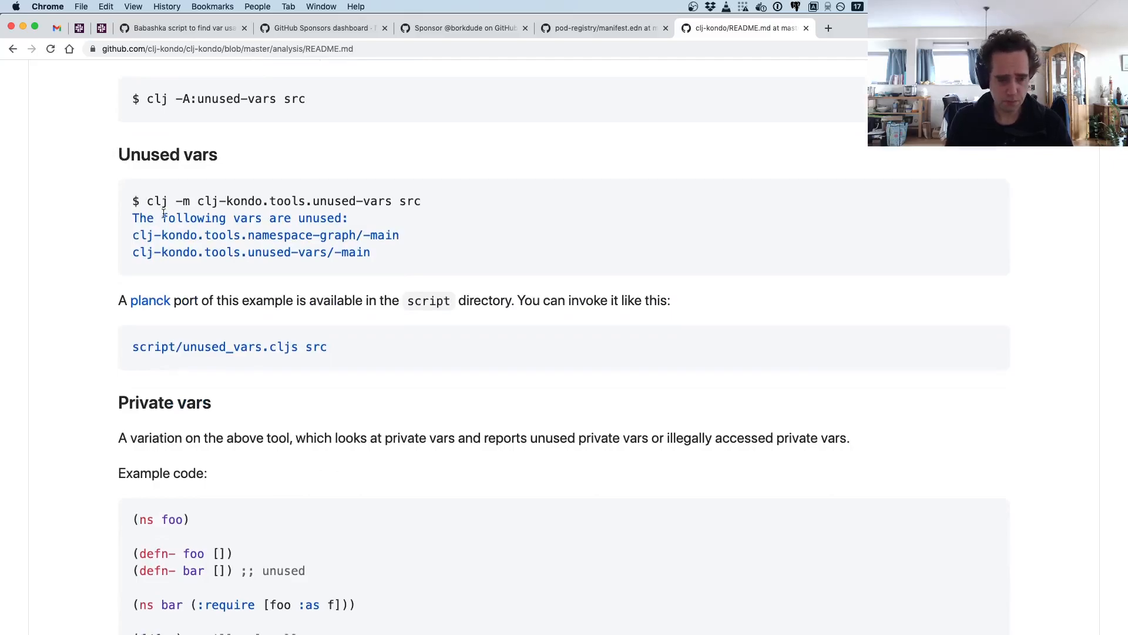
scroll(down, 3)
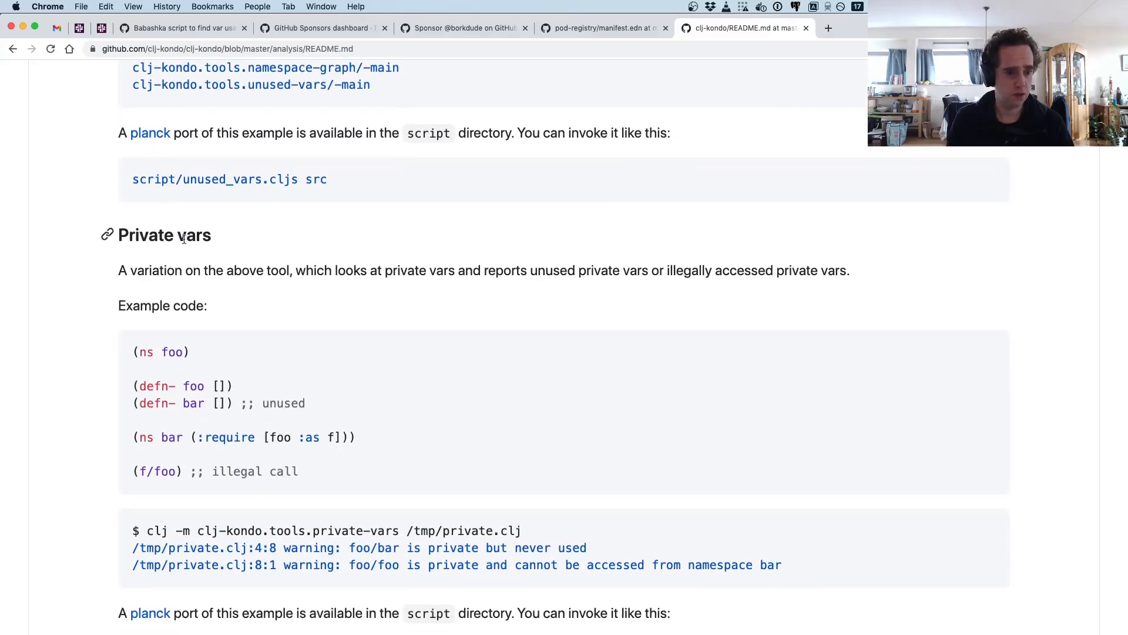
scroll(down, 3)
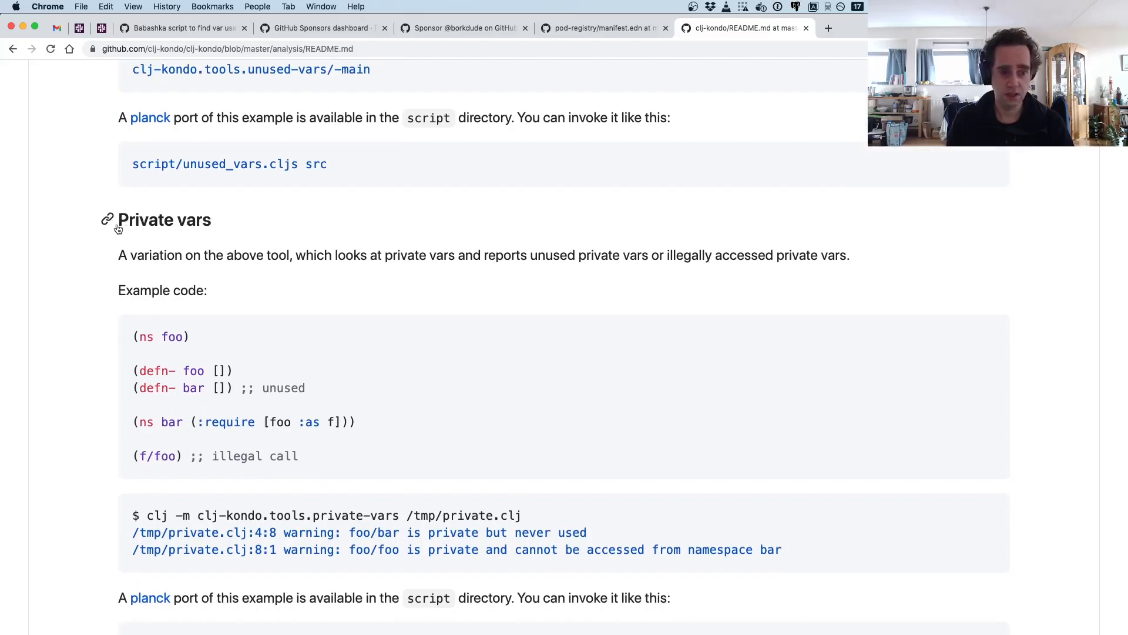
mouse_move(171, 228)
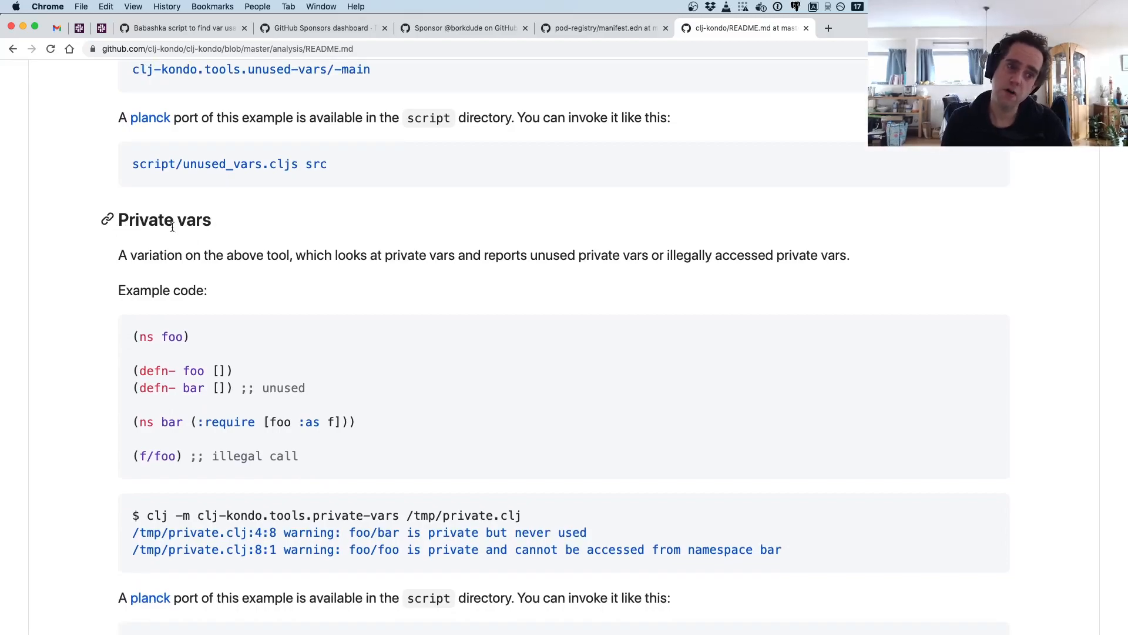
scroll(down, 3)
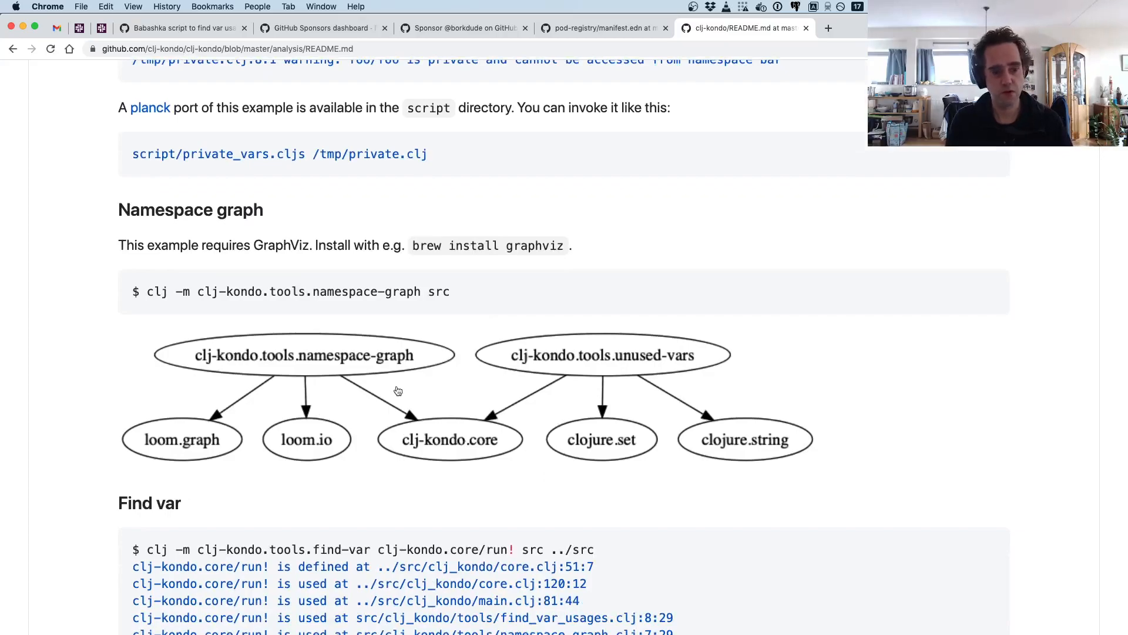
scroll(down, 3)
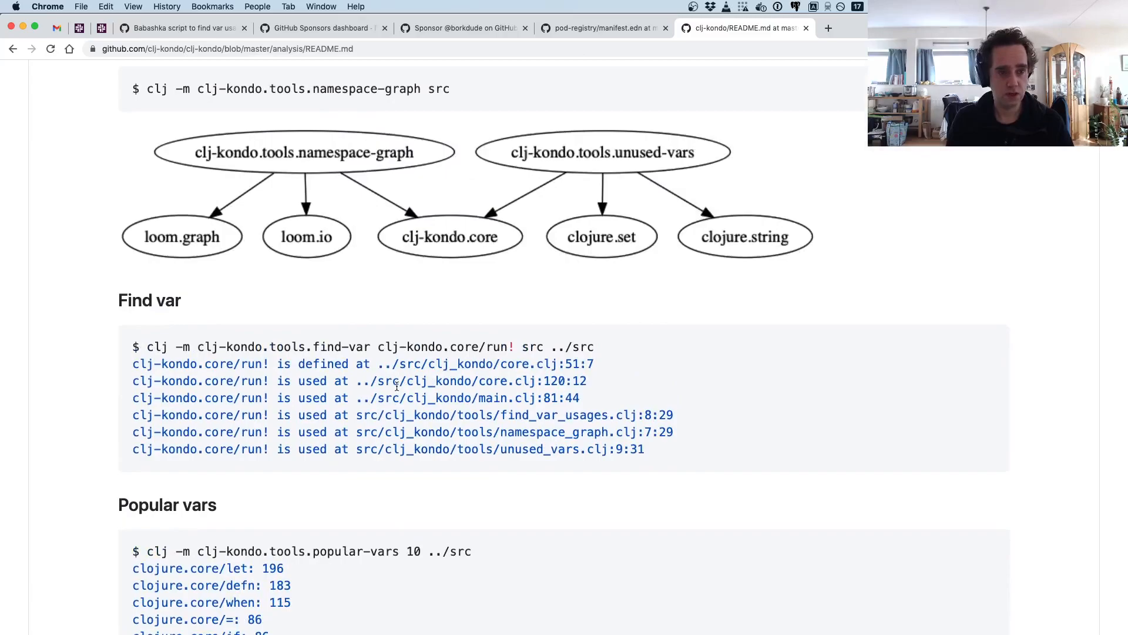
click(177, 28)
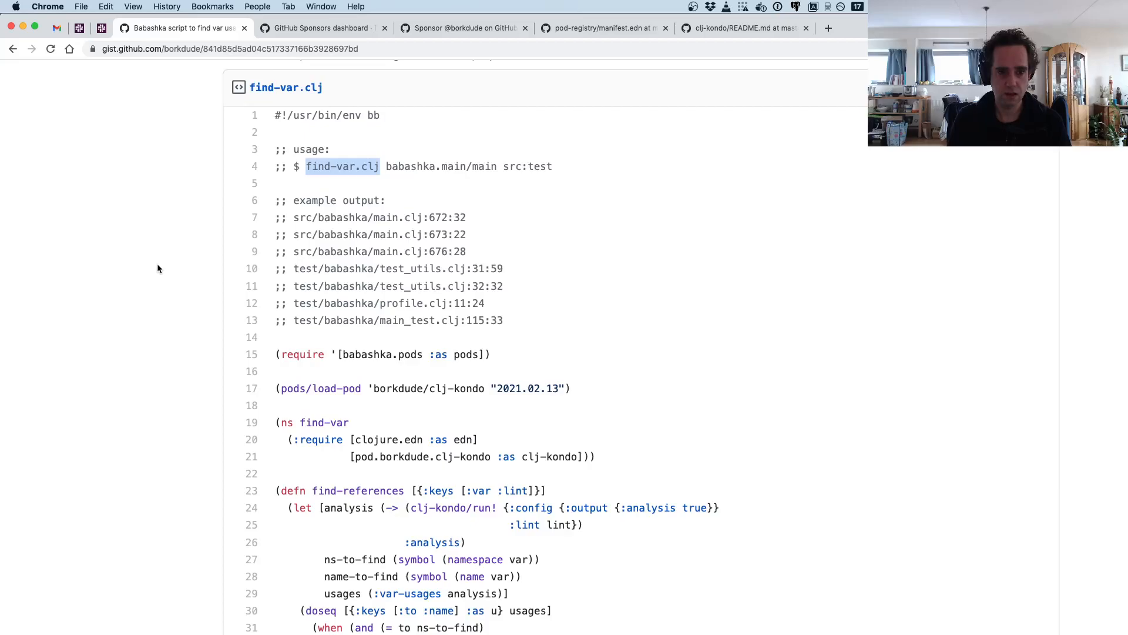
mouse_move(163, 280)
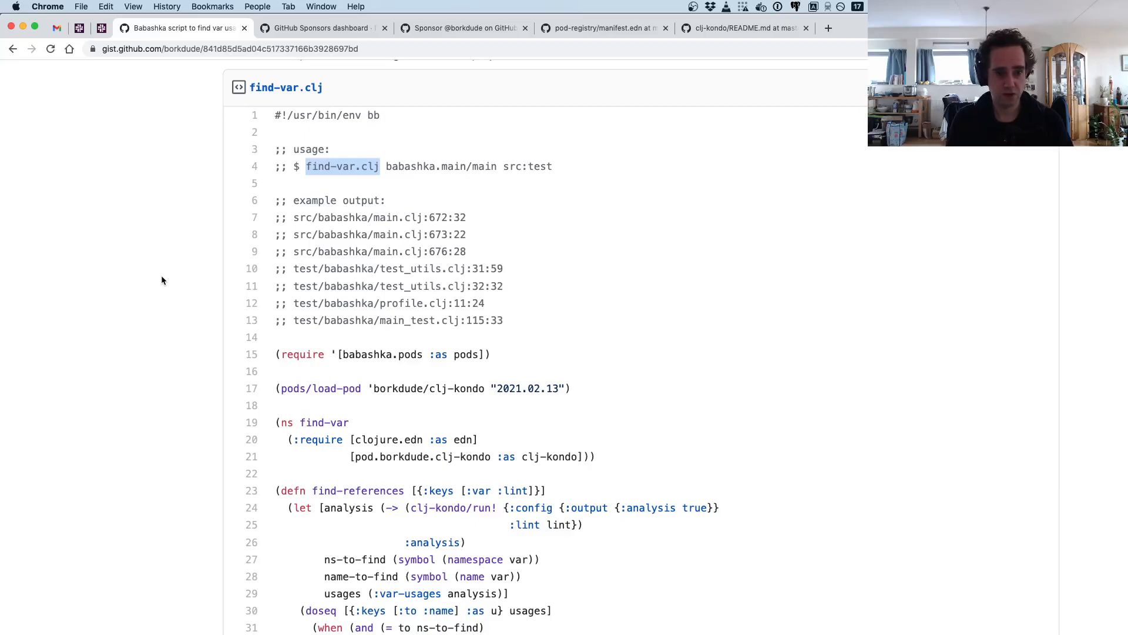